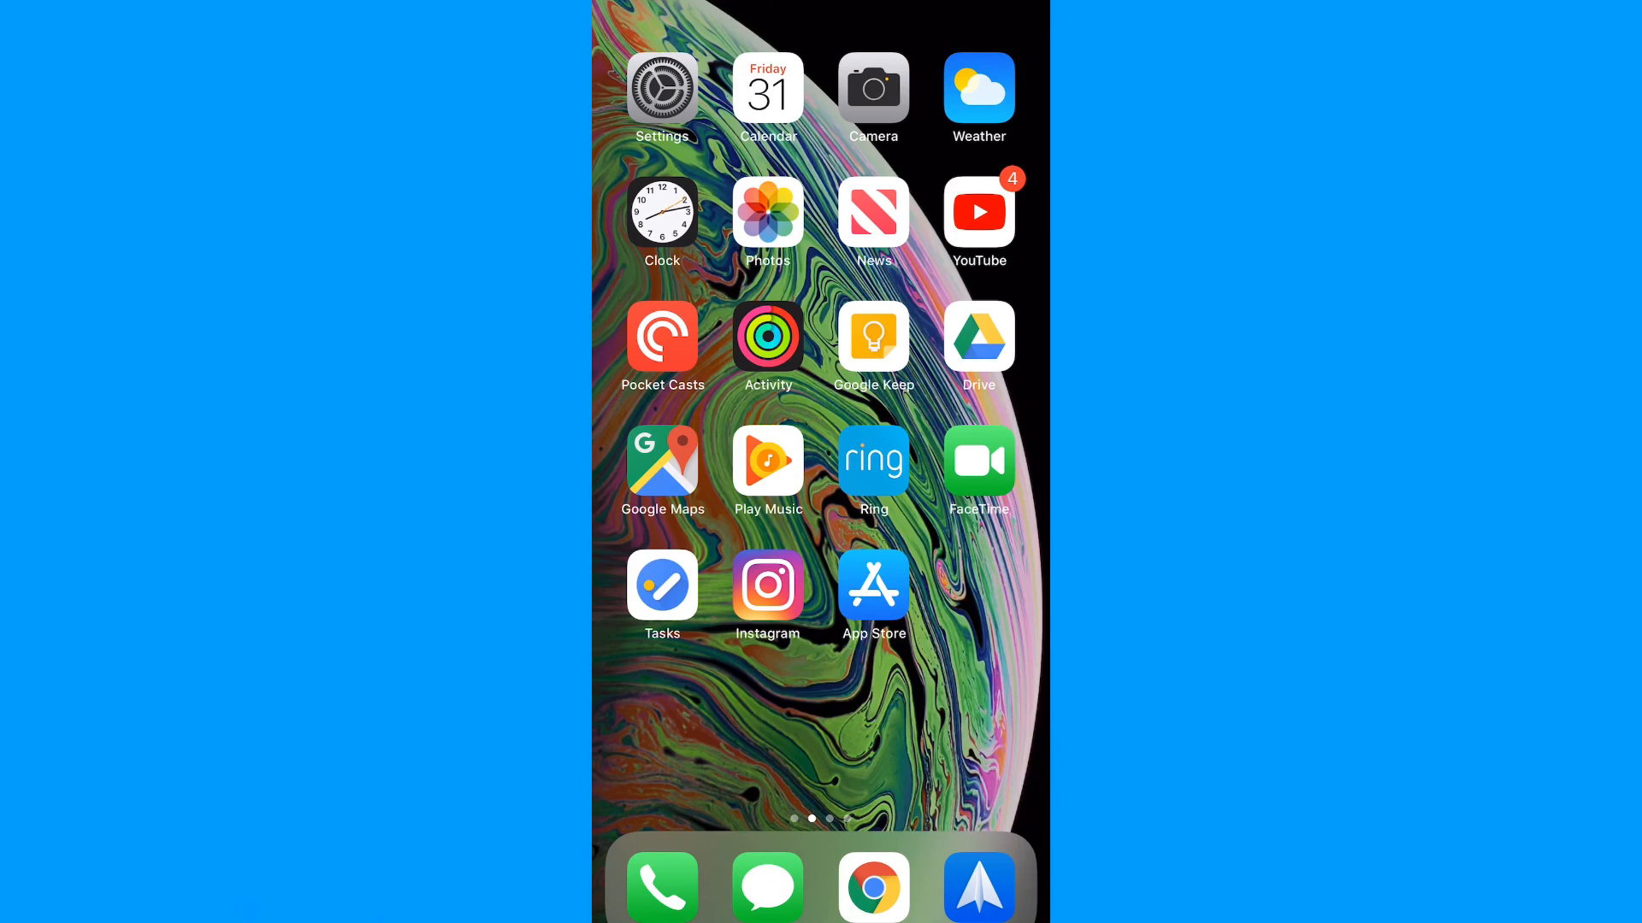
- Review iCloud Photos settings and reach the storage plan page showing 200GB at $2.99/month and a 2TB upgrade
click(660, 87)
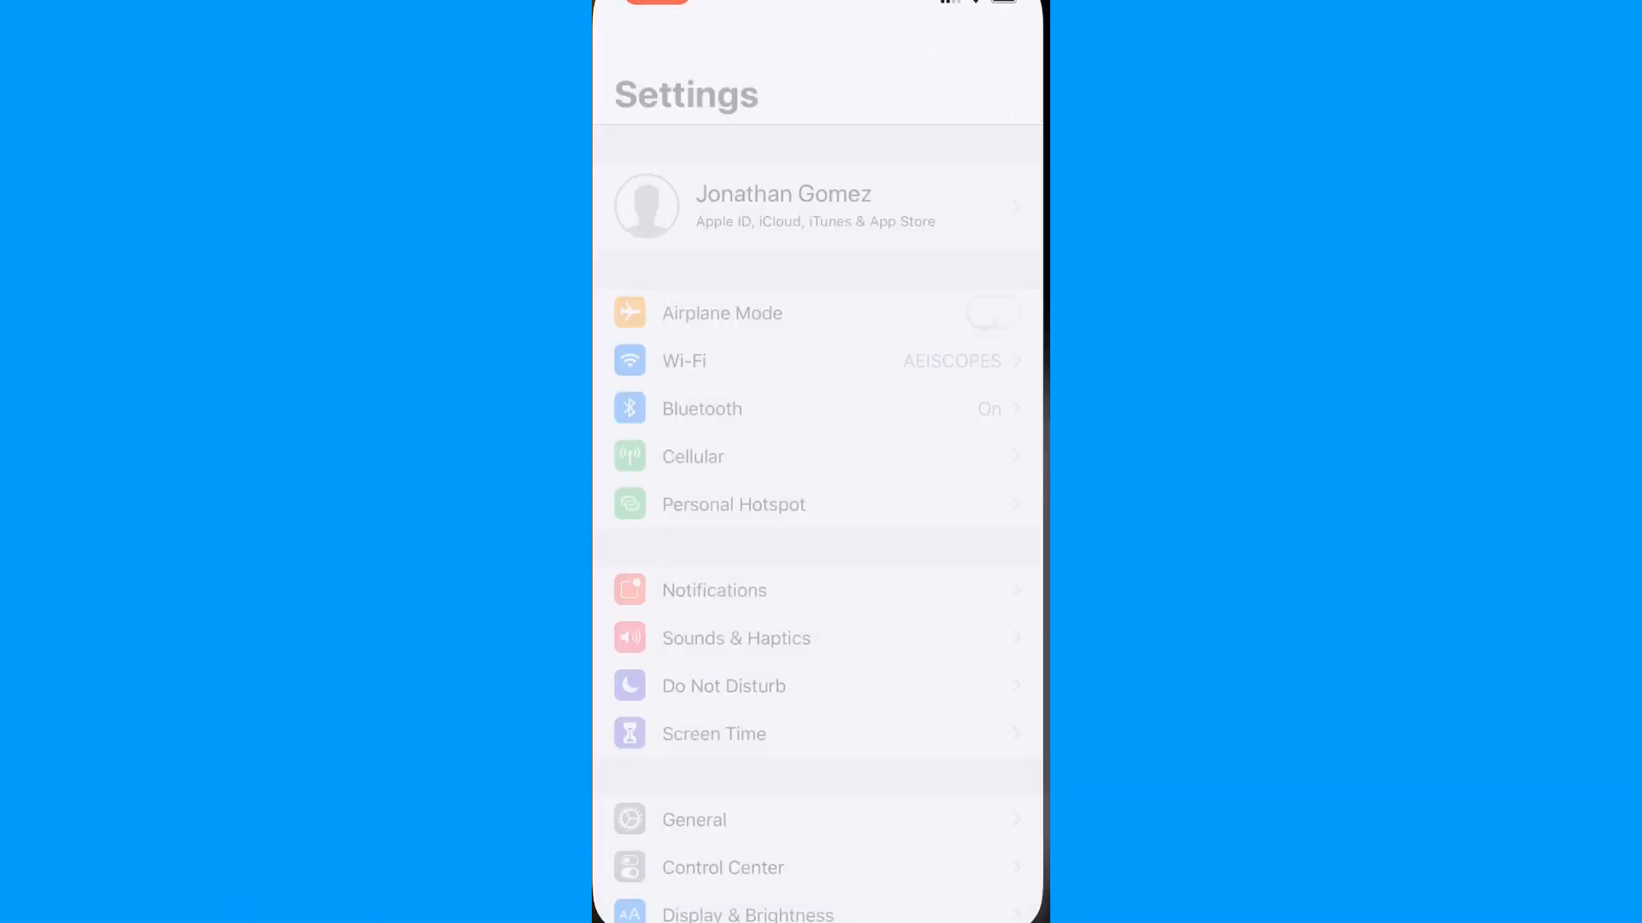
scroll(down, 3)
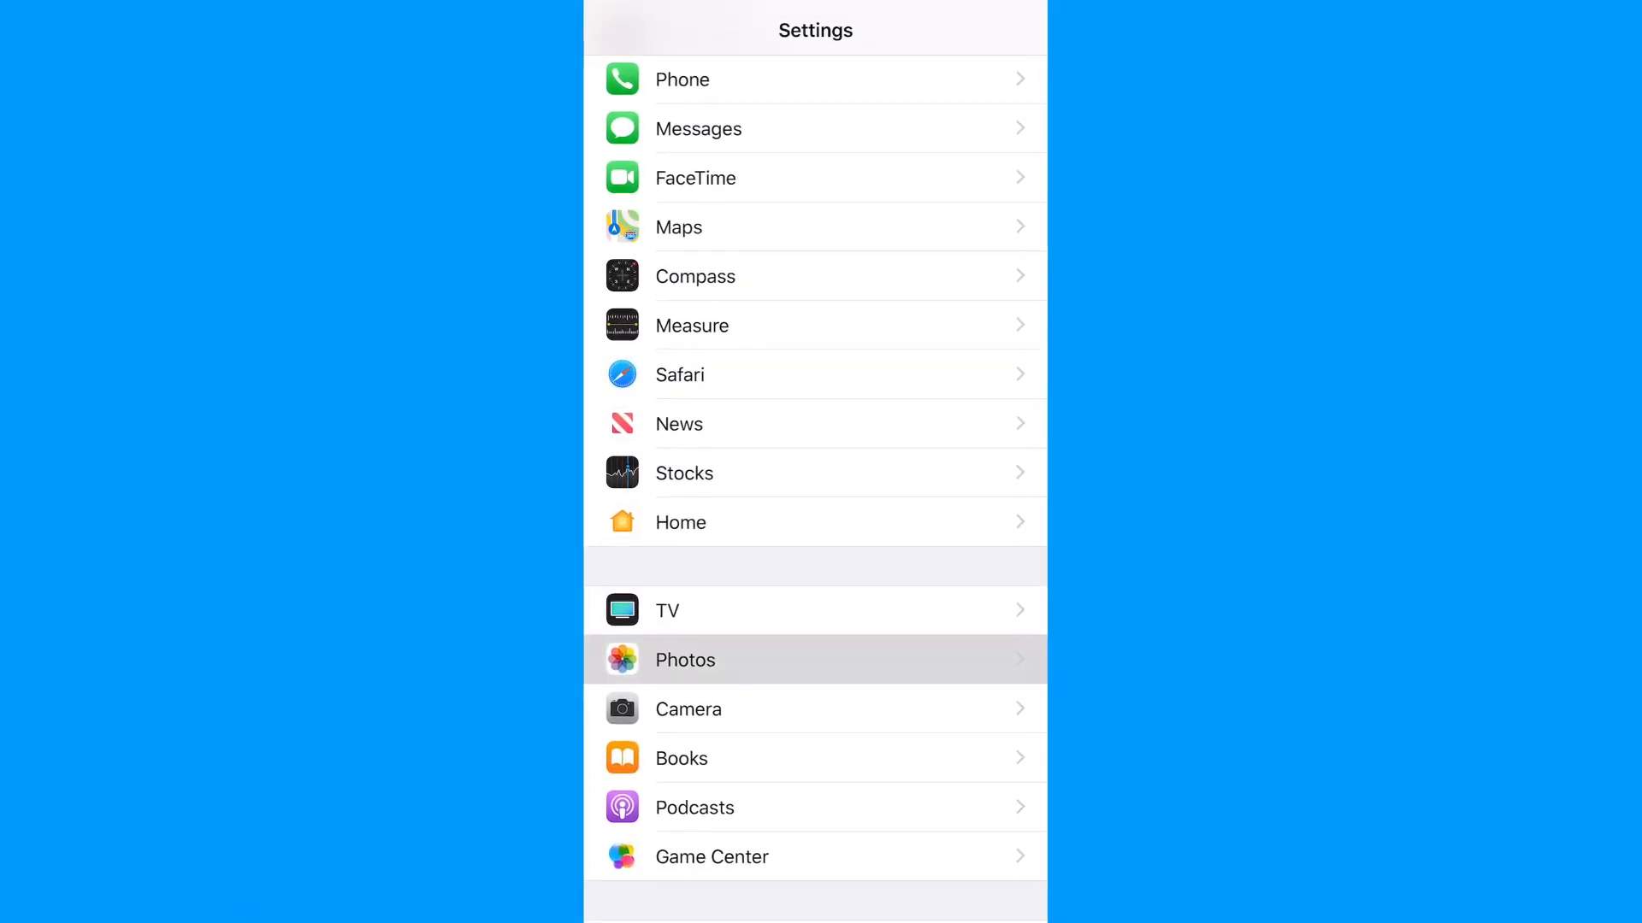
click(684, 660)
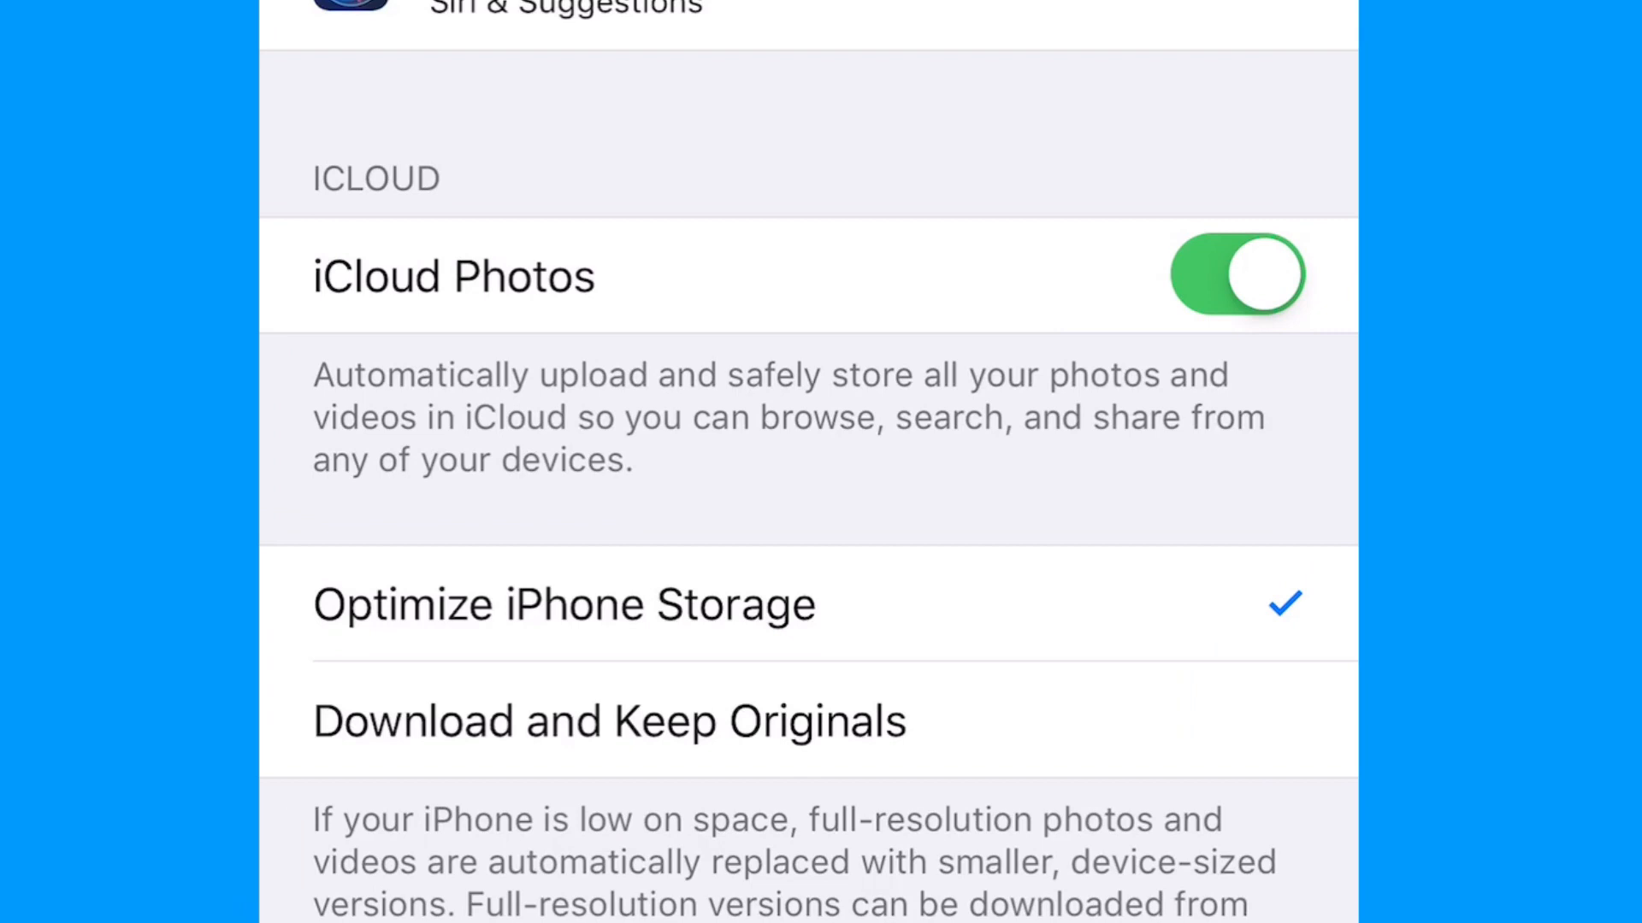
scroll(down, 3)
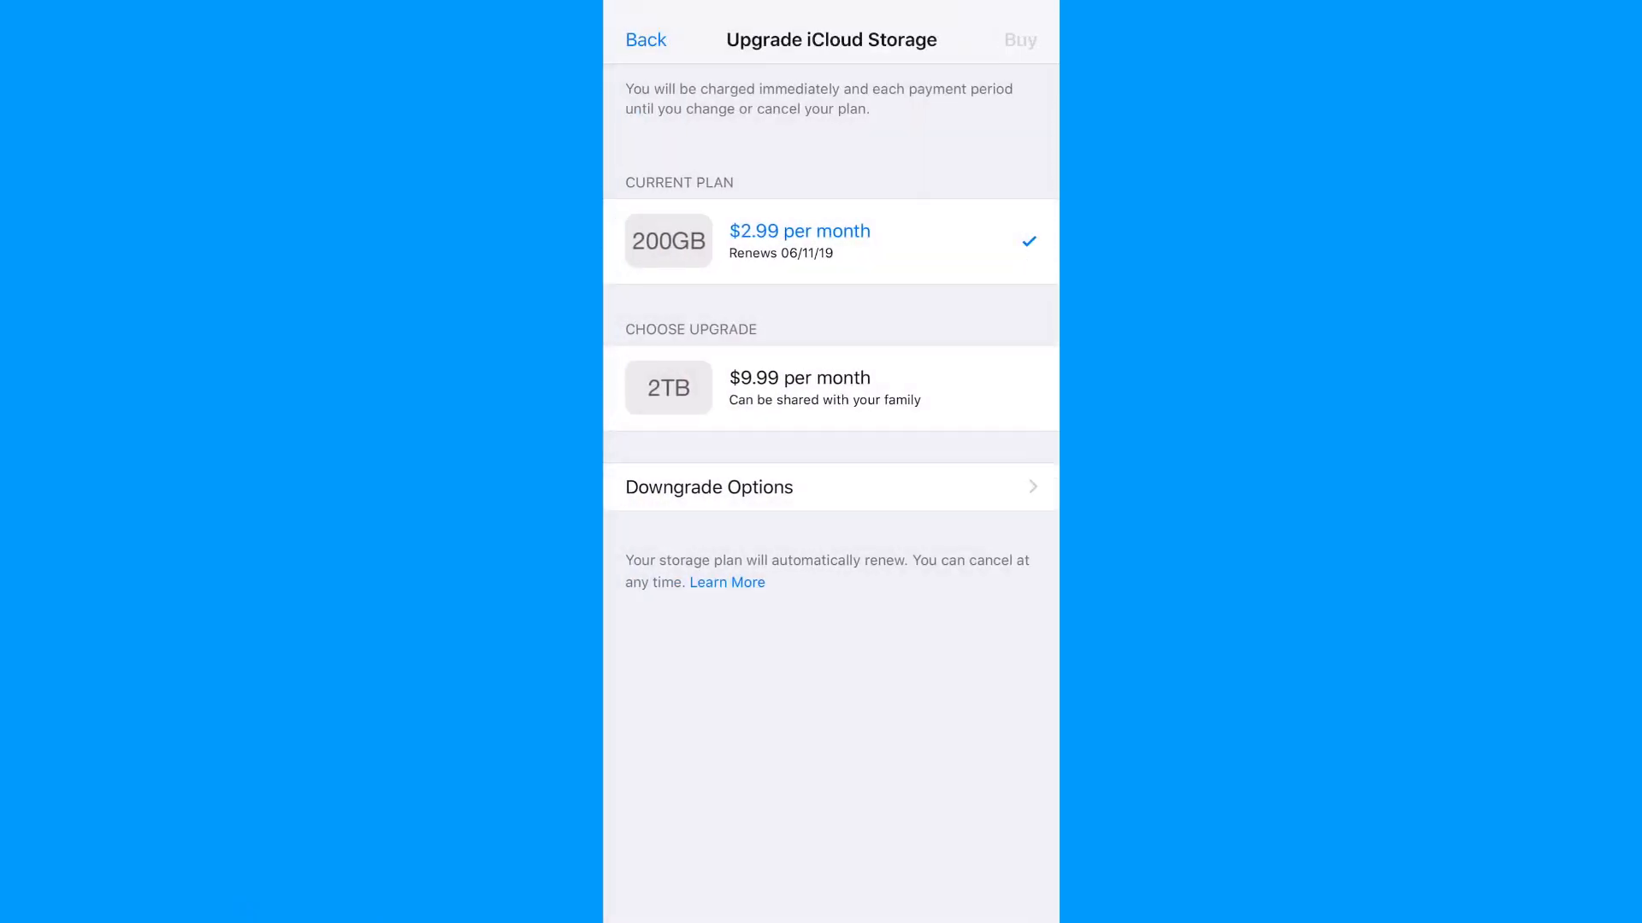
click(645, 40)
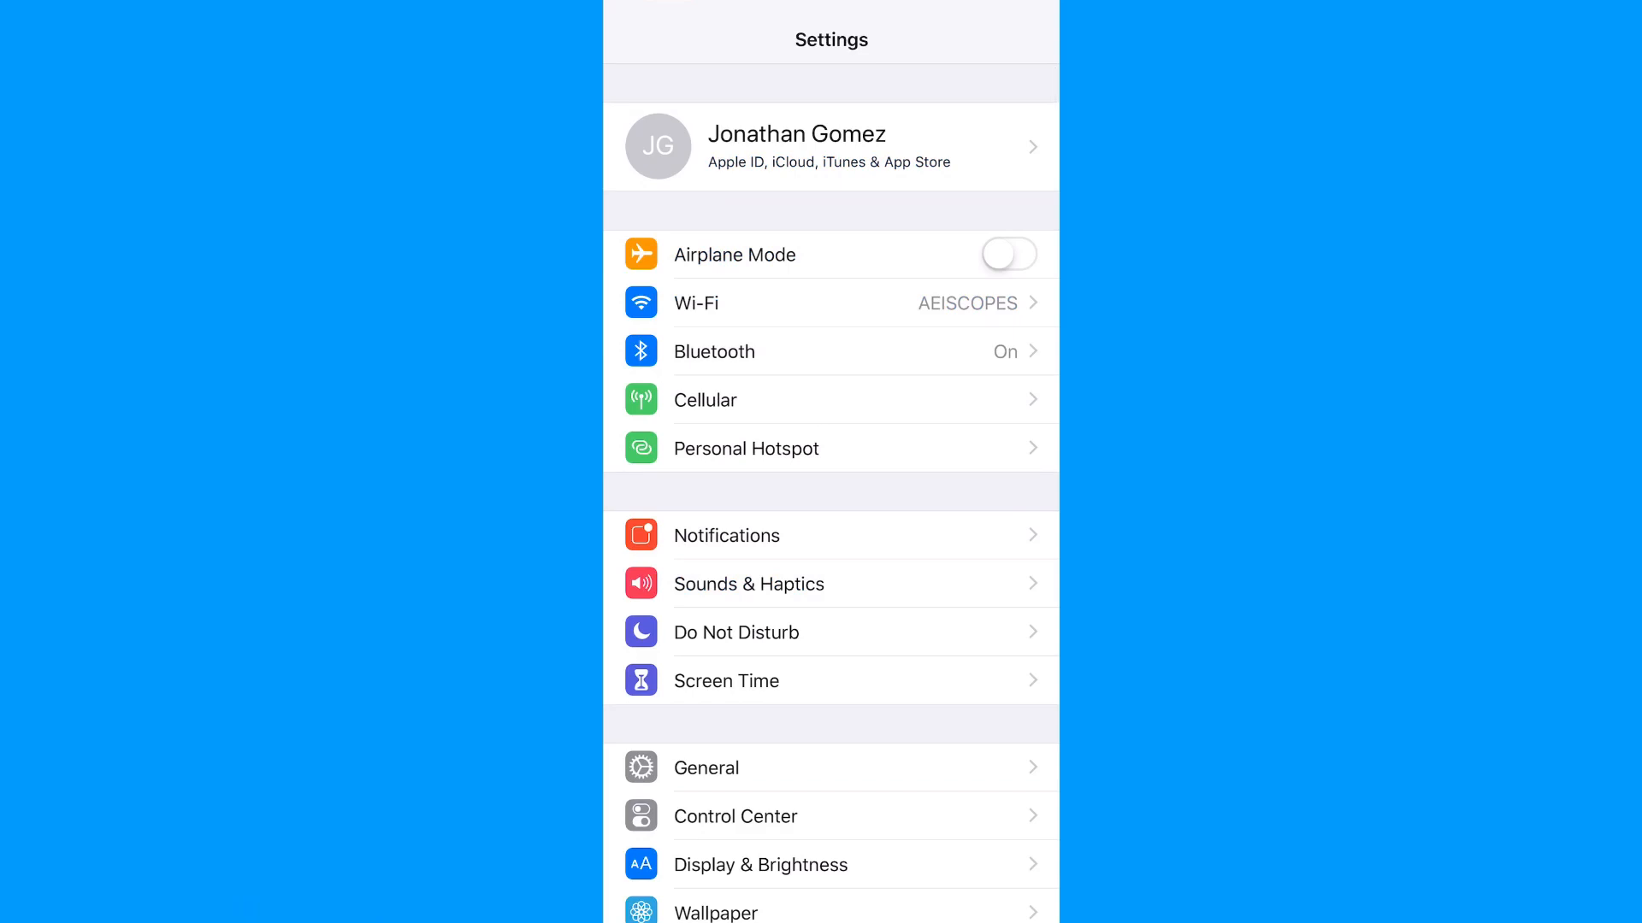
click(831, 146)
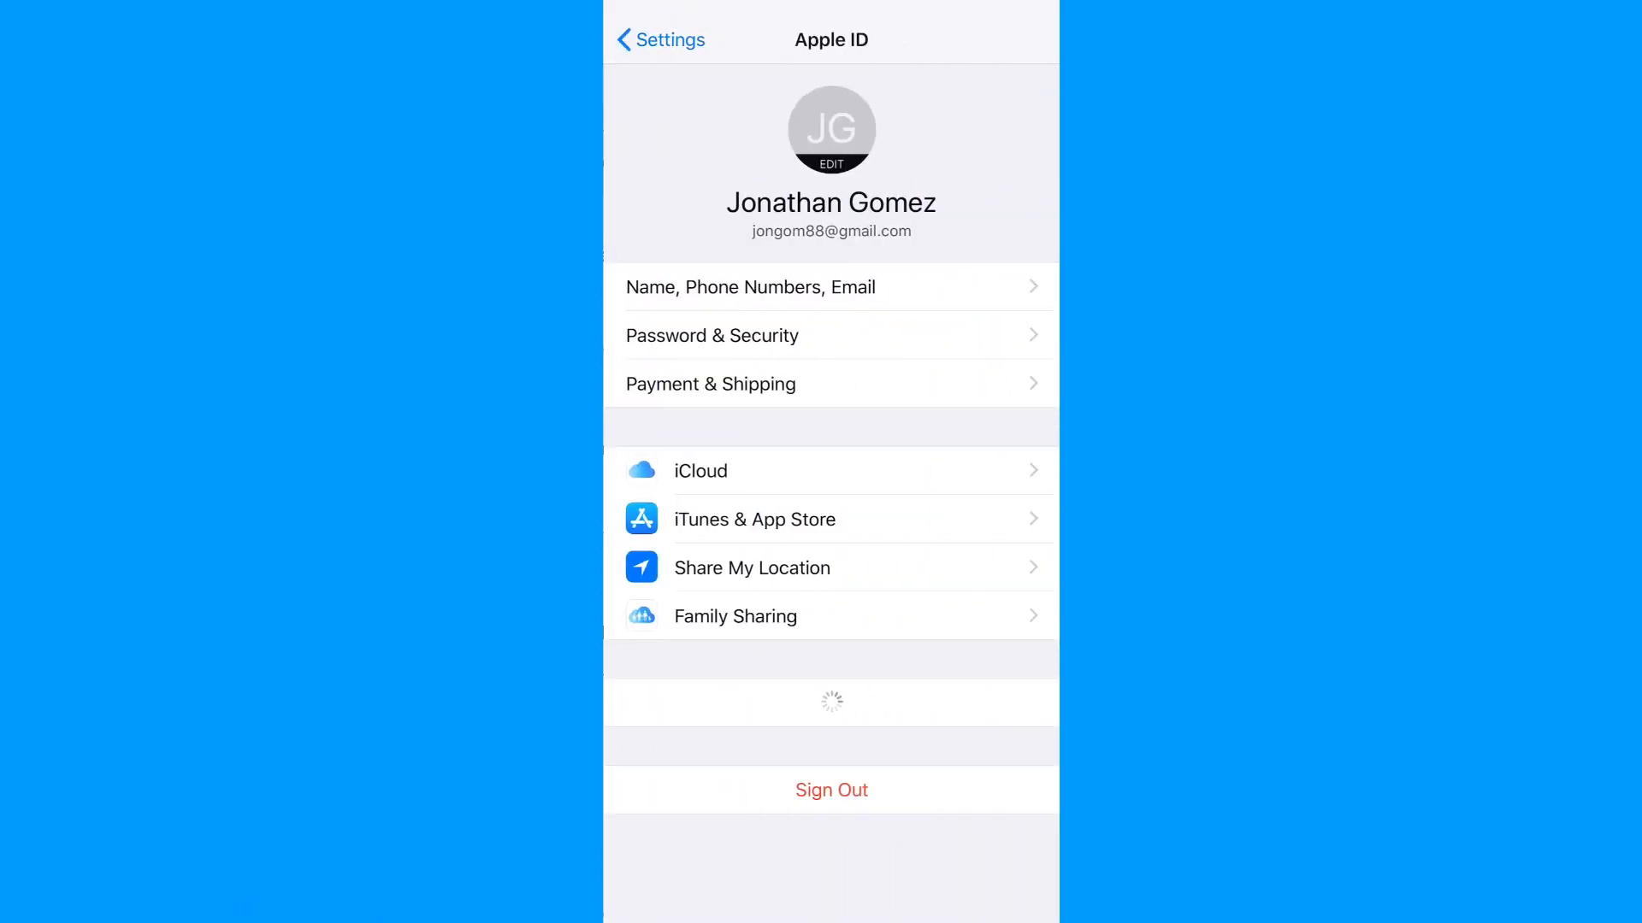
click(699, 471)
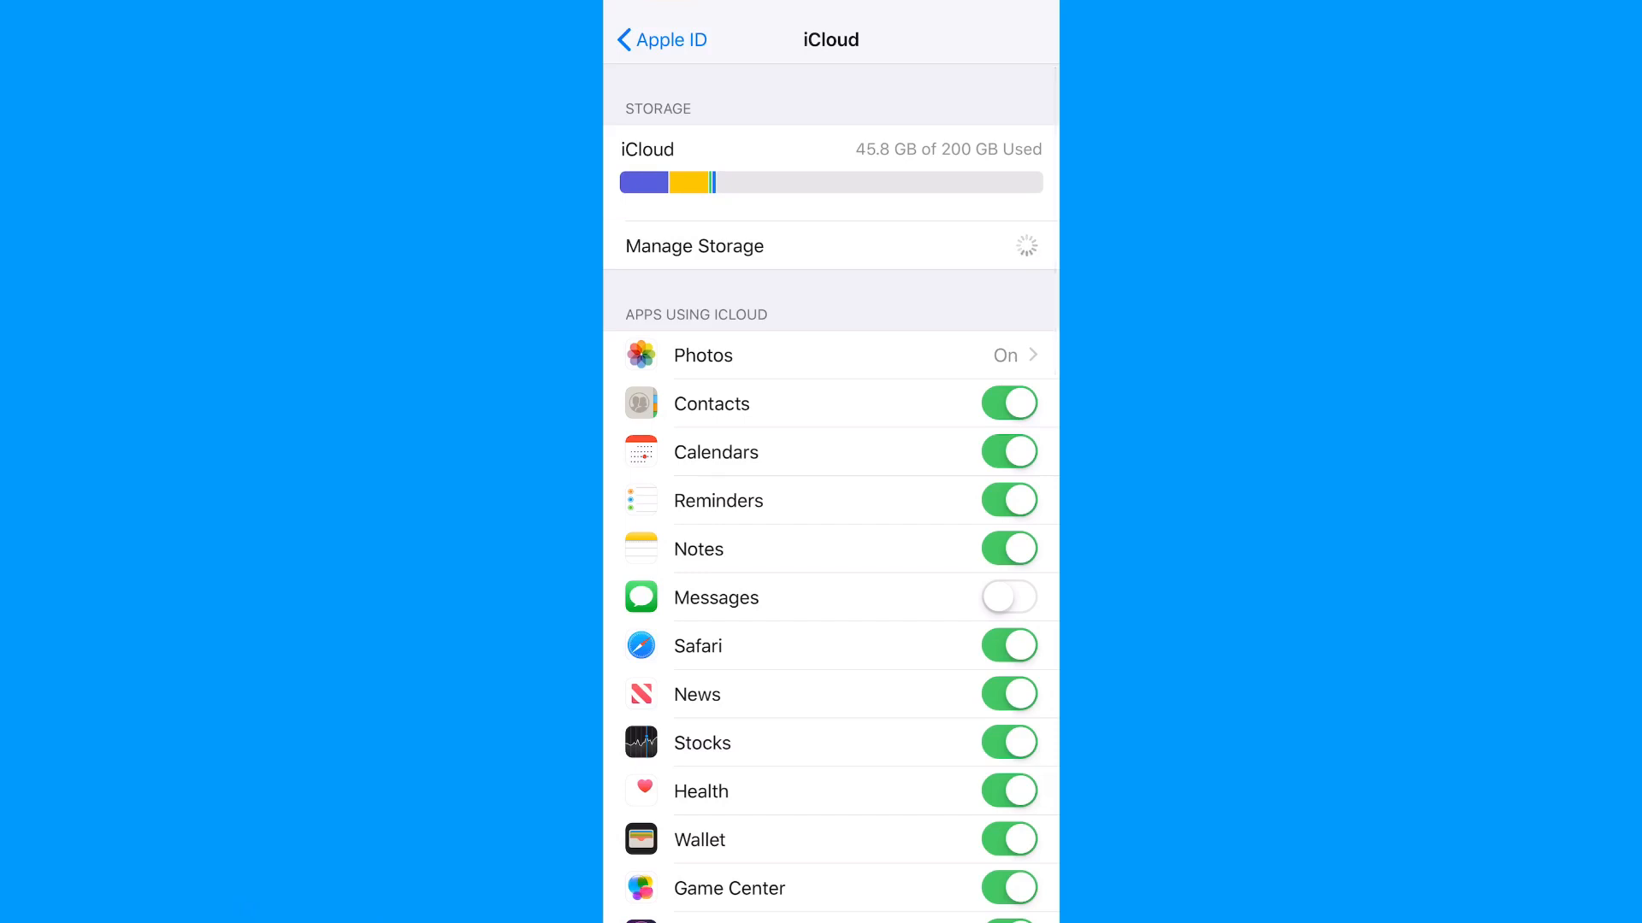
click(694, 246)
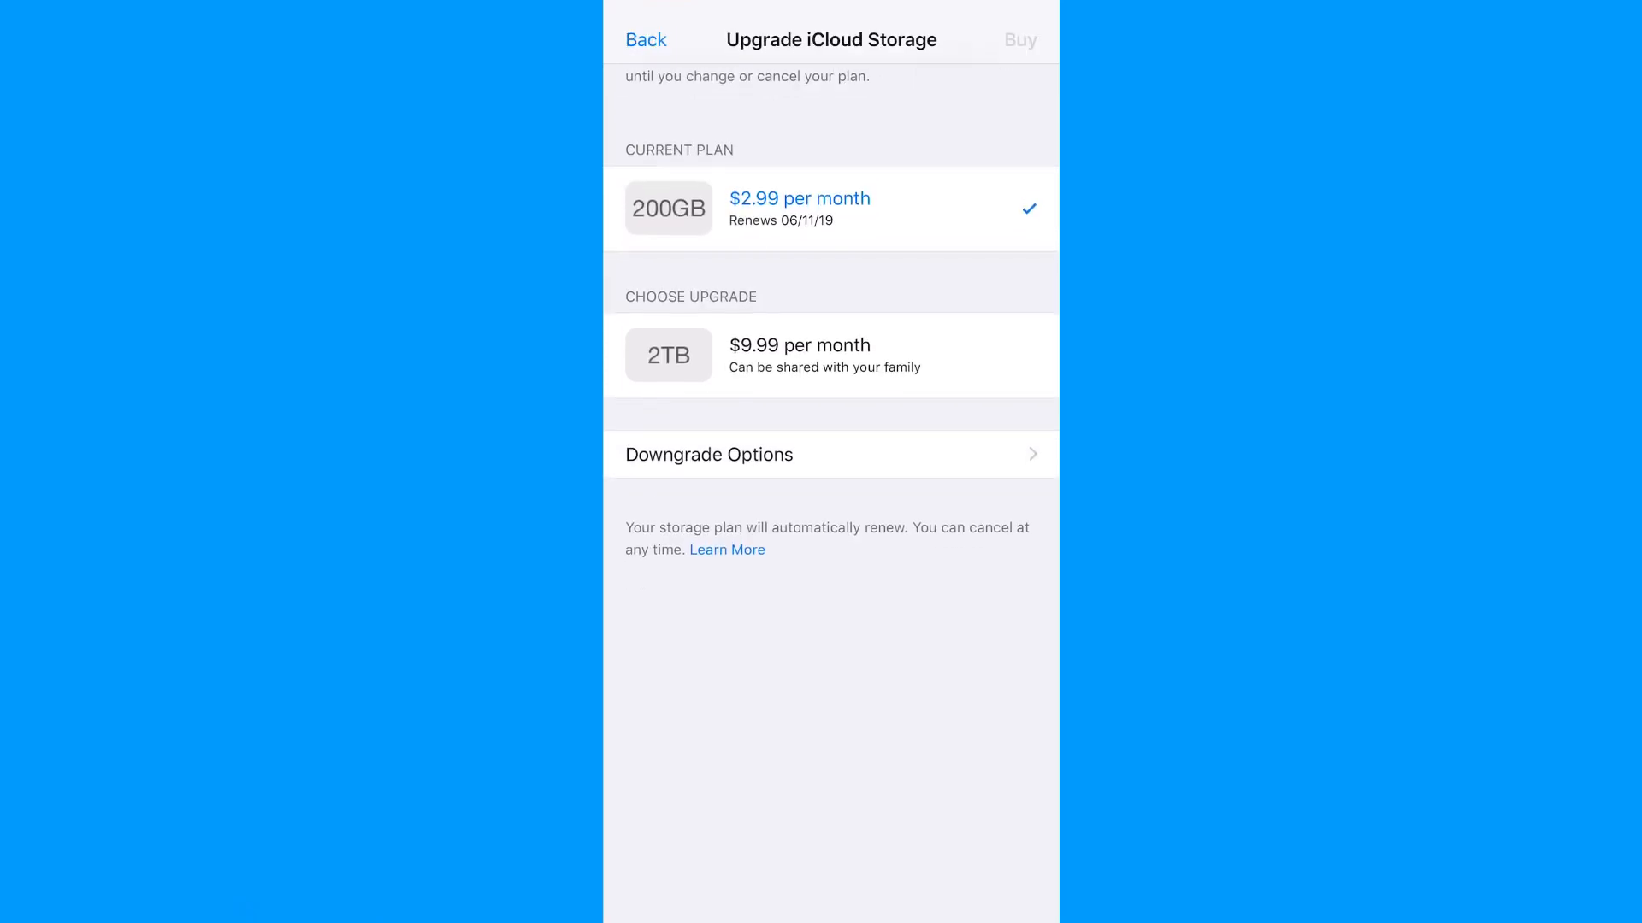
scroll(down, 3)
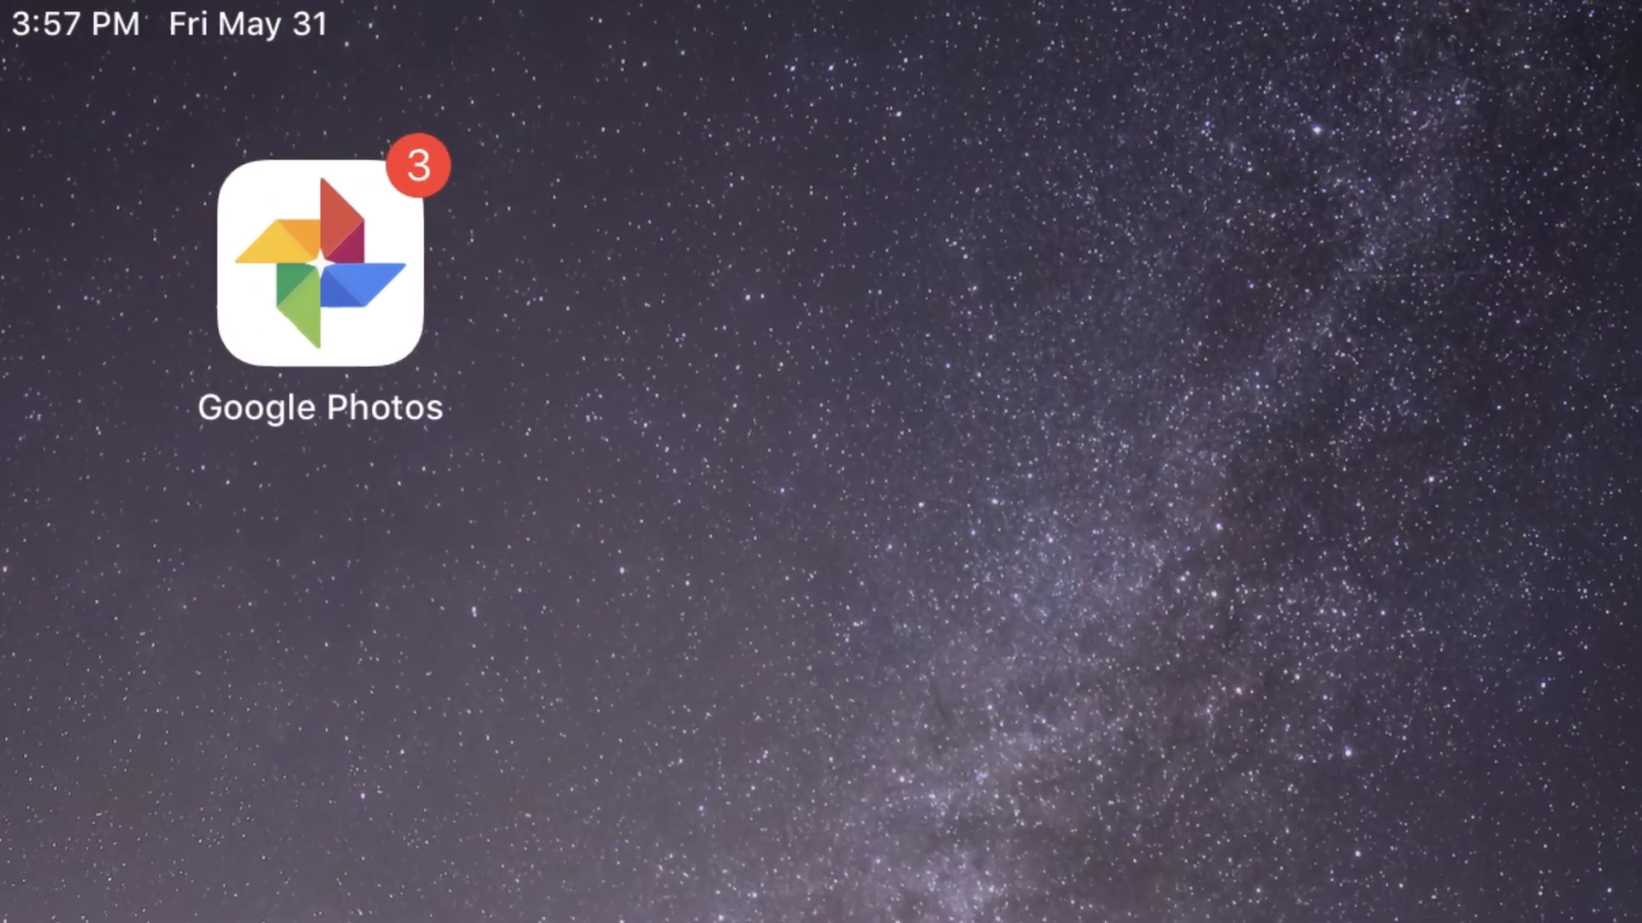
- Launch Google Photos and reach its Back up & sync settings with High quality upload size
click(320, 267)
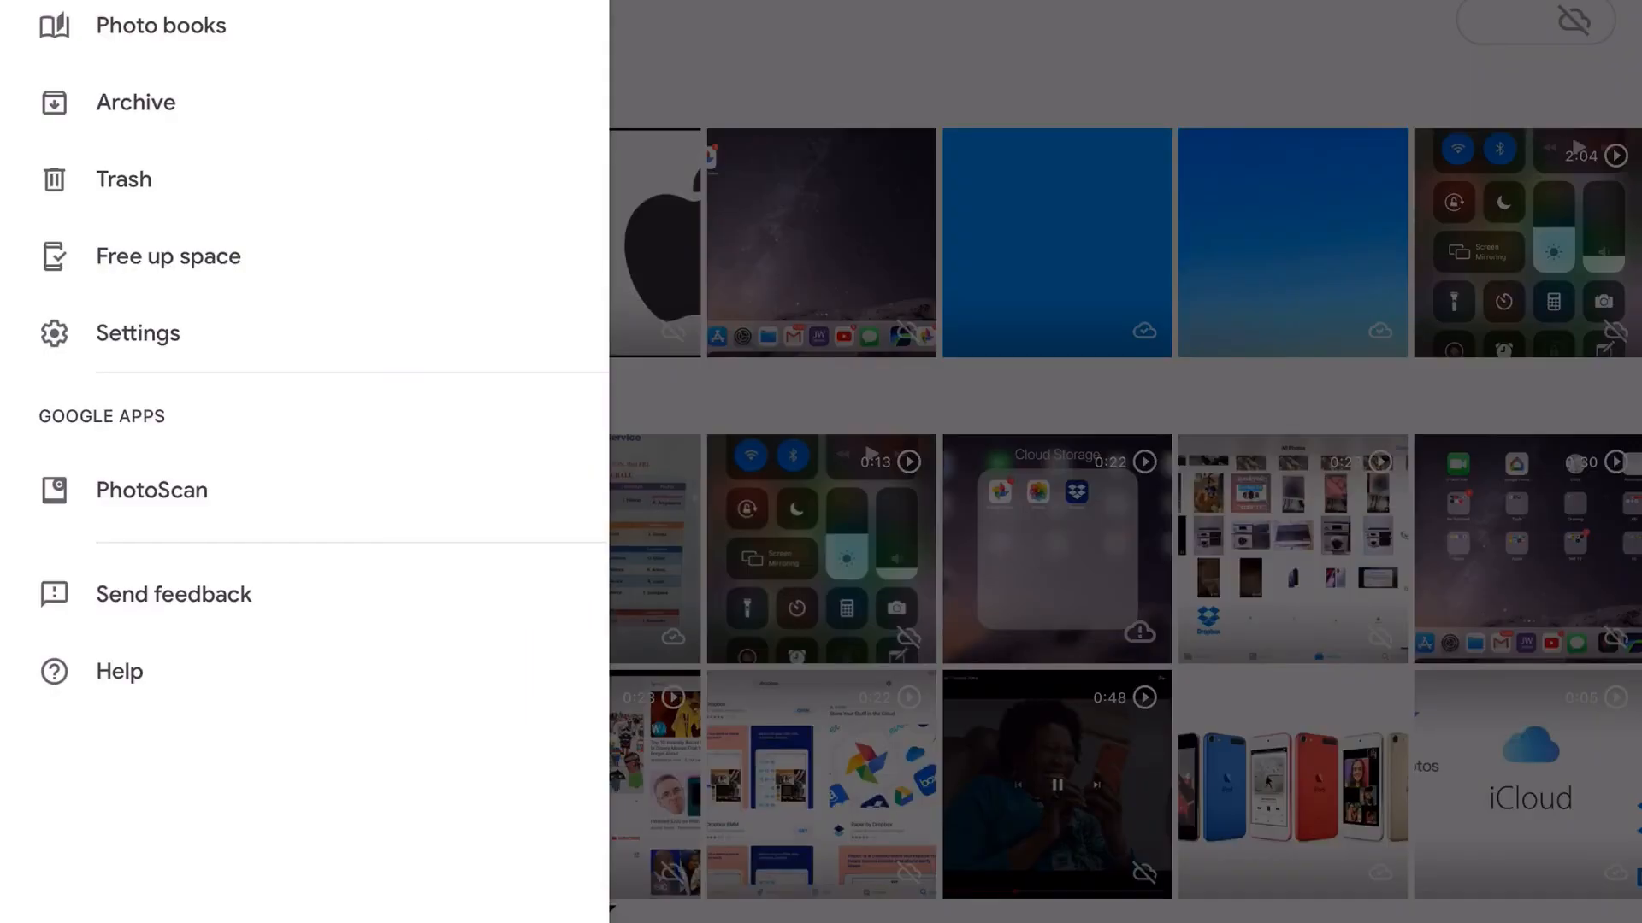
click(137, 333)
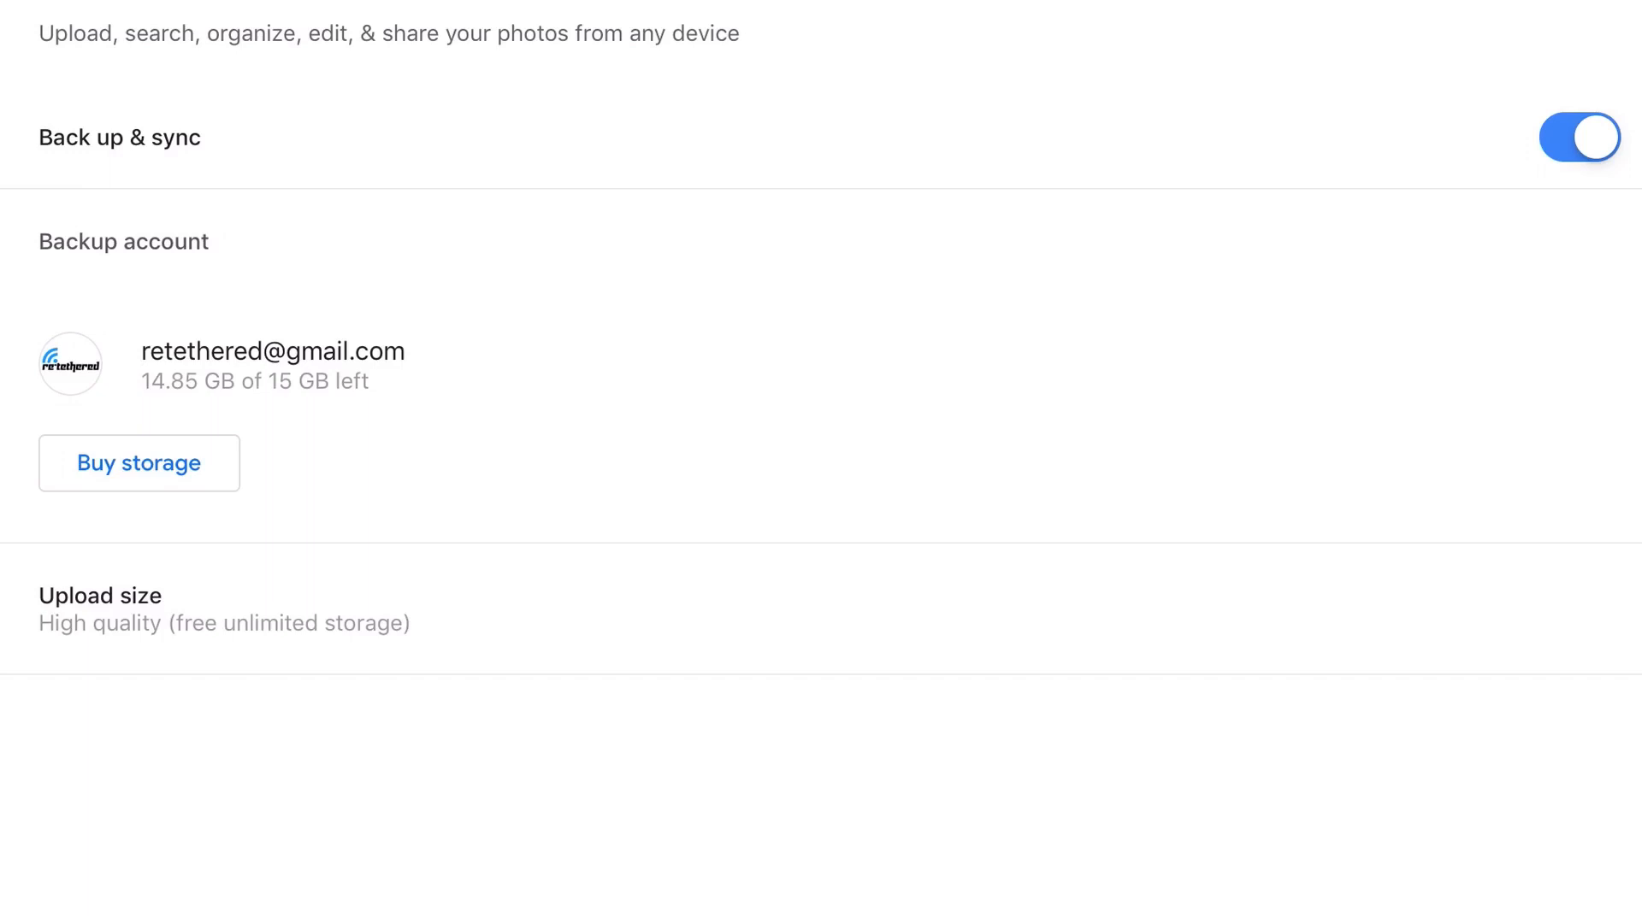
- Leave Back up & sync and return to the side menu with Free up space over the library
click(99, 609)
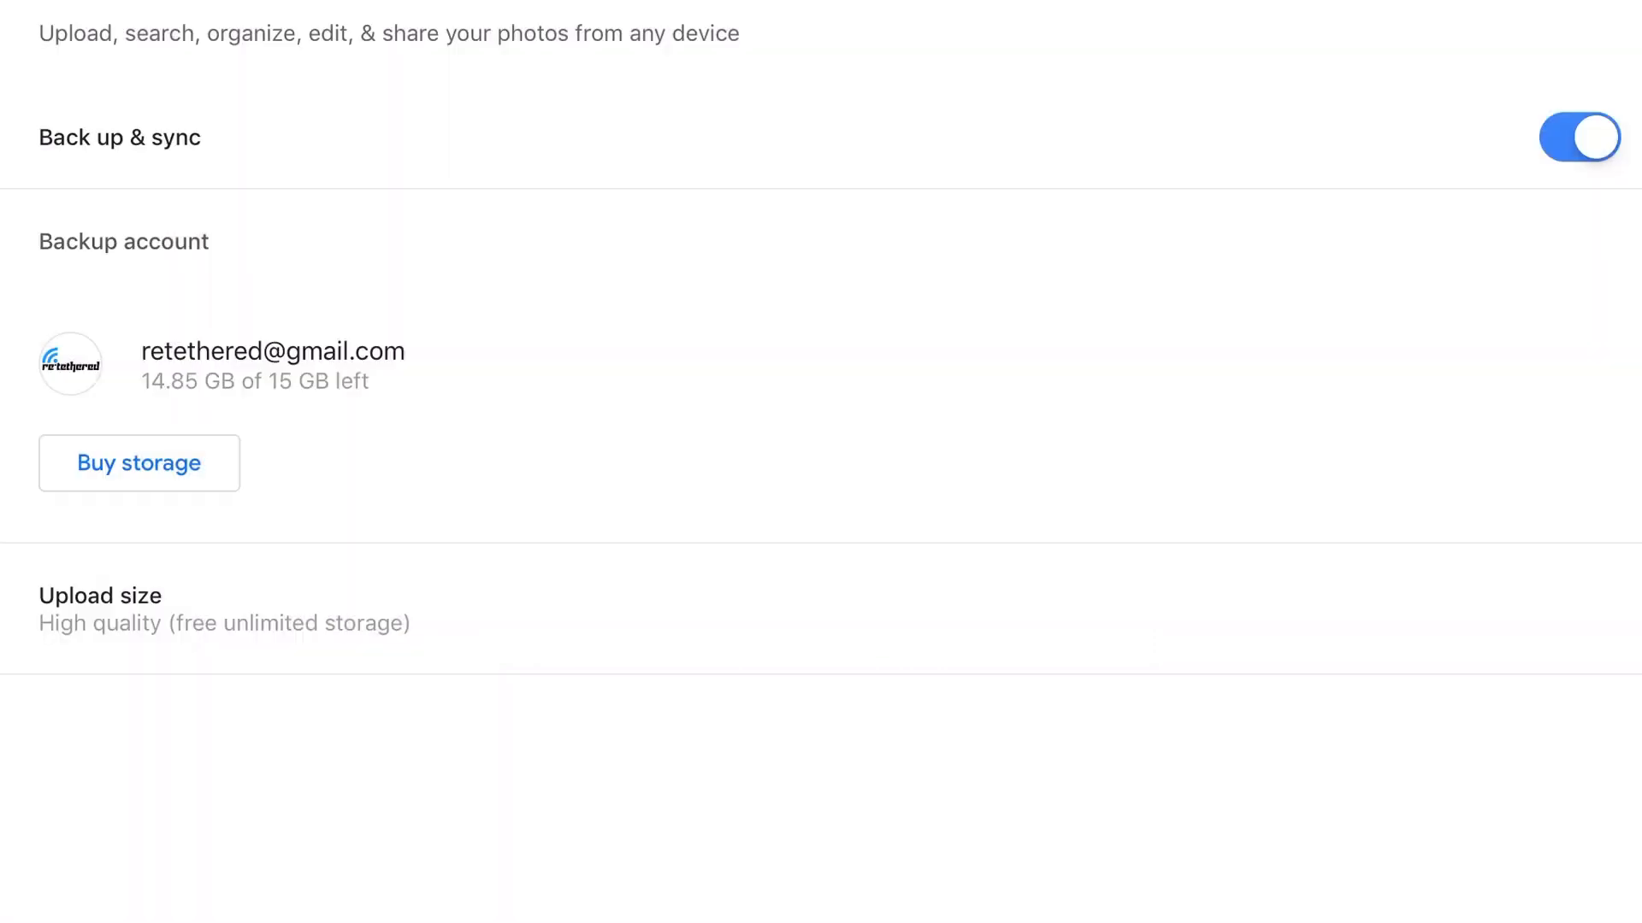
click(139, 464)
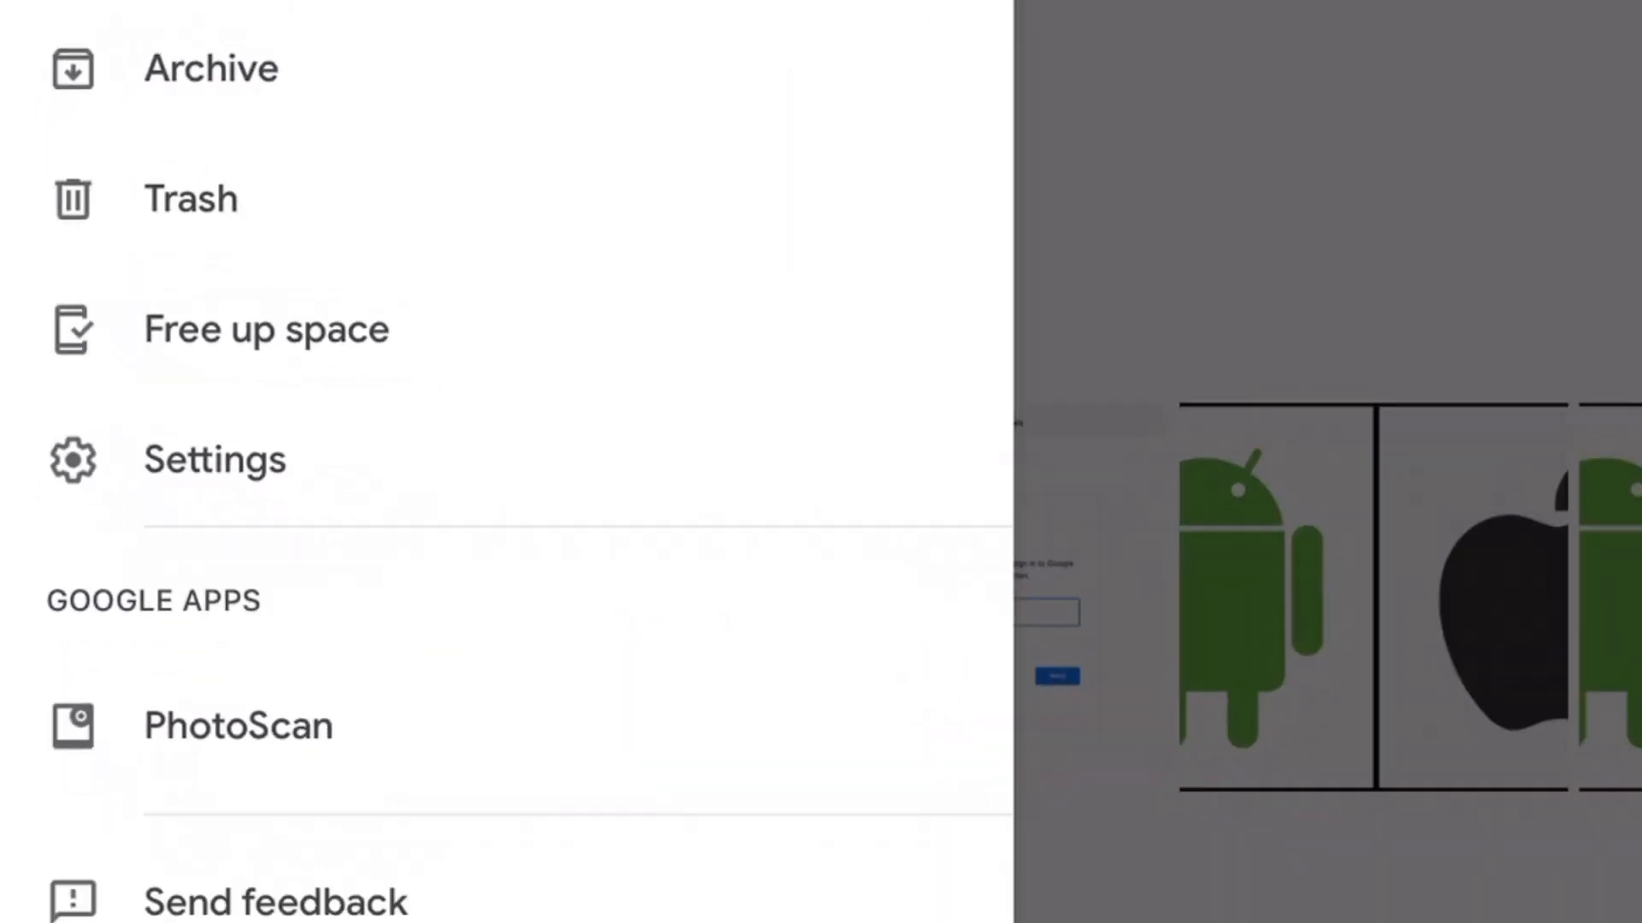
- Choose Free up space, dismiss the prompt to delete 2,496 backed-up items, and browse the library
click(267, 329)
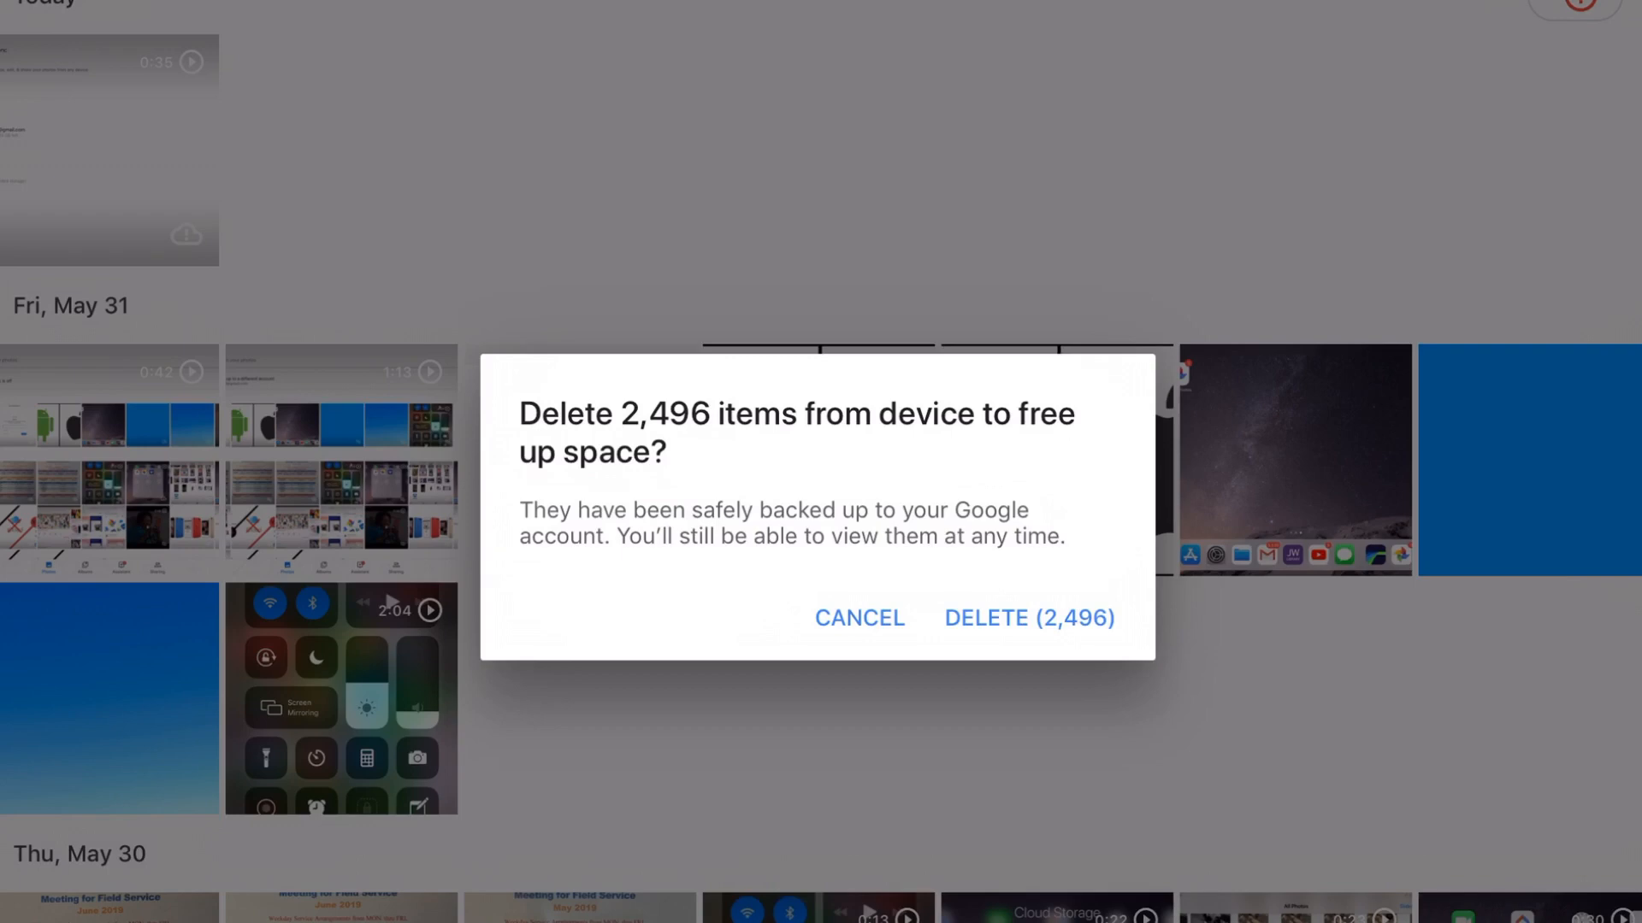
click(1028, 617)
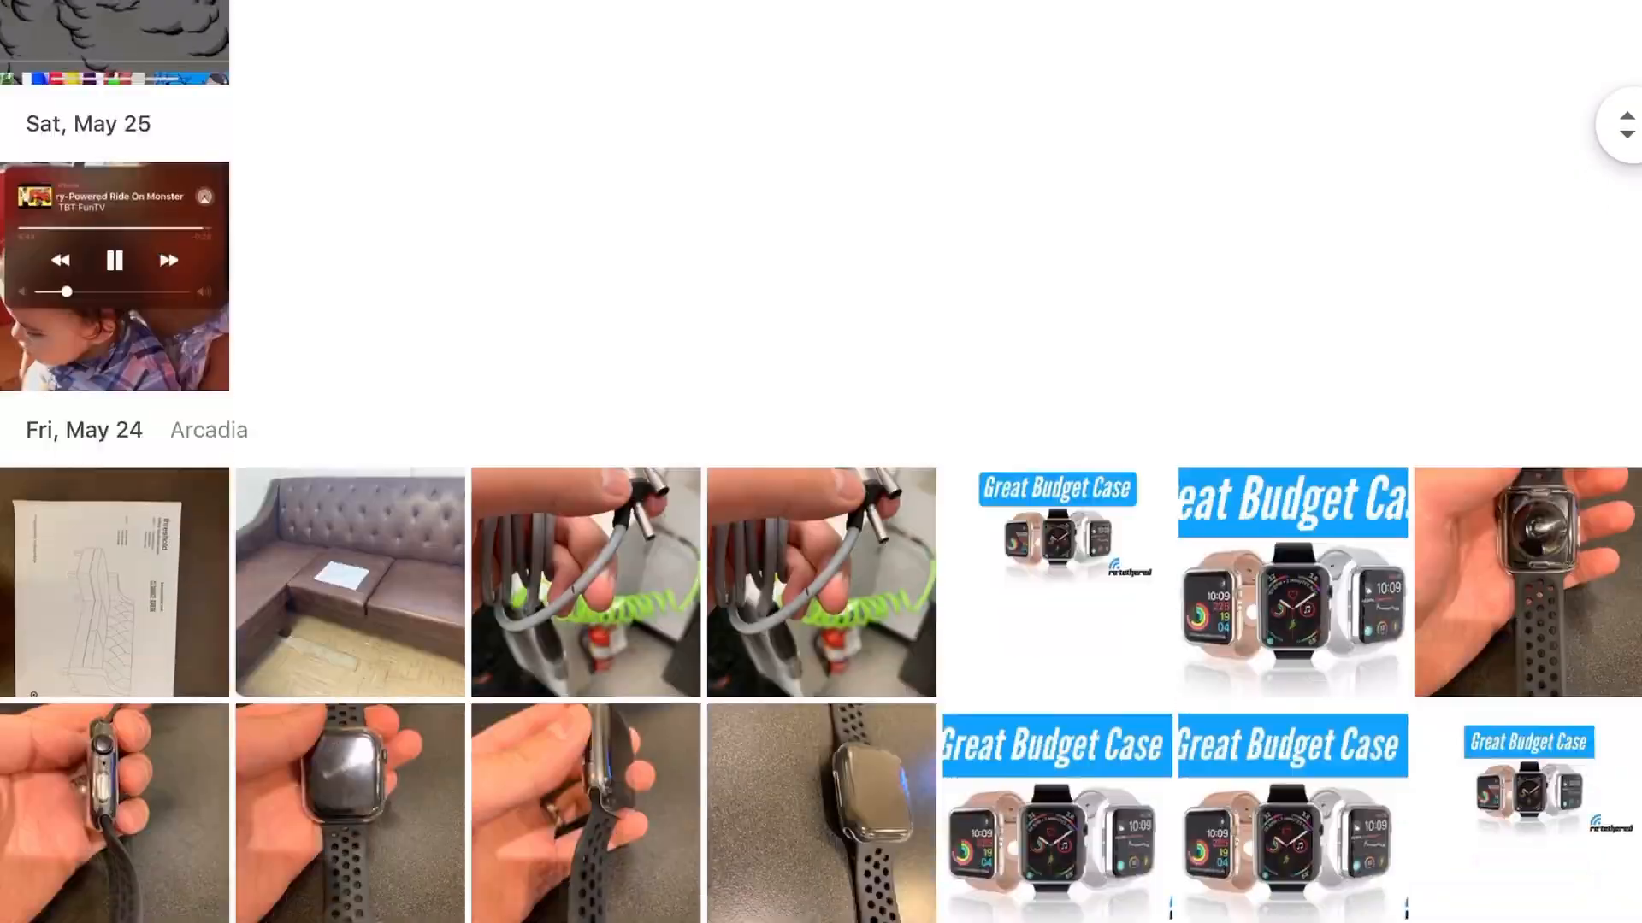
scroll(down, 3)
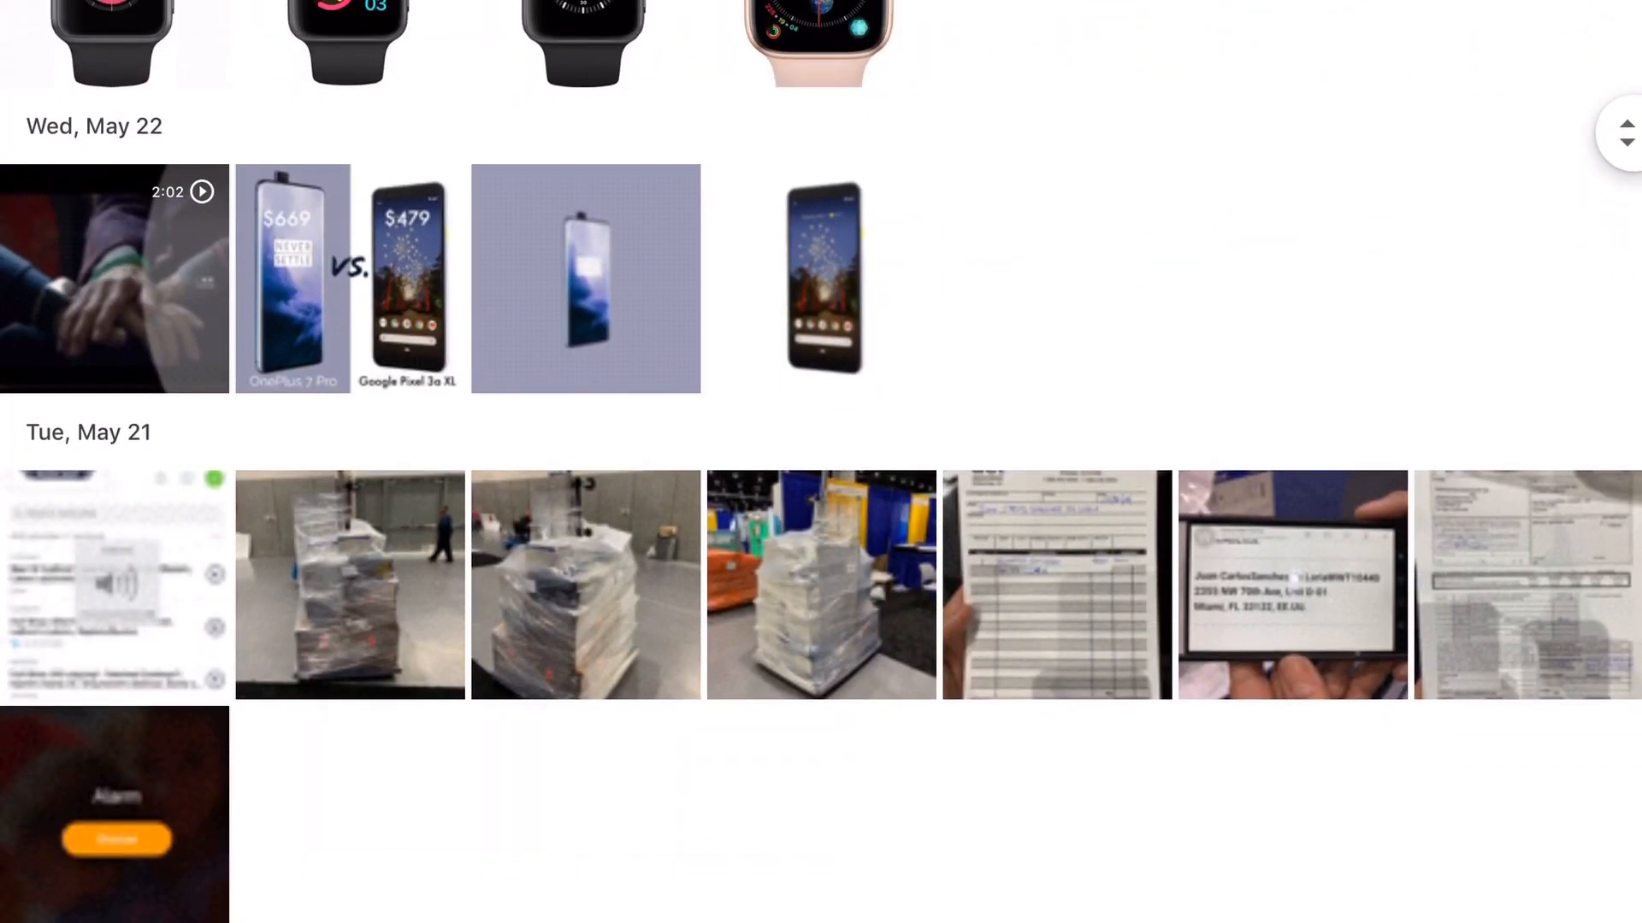
scroll(down, 3)
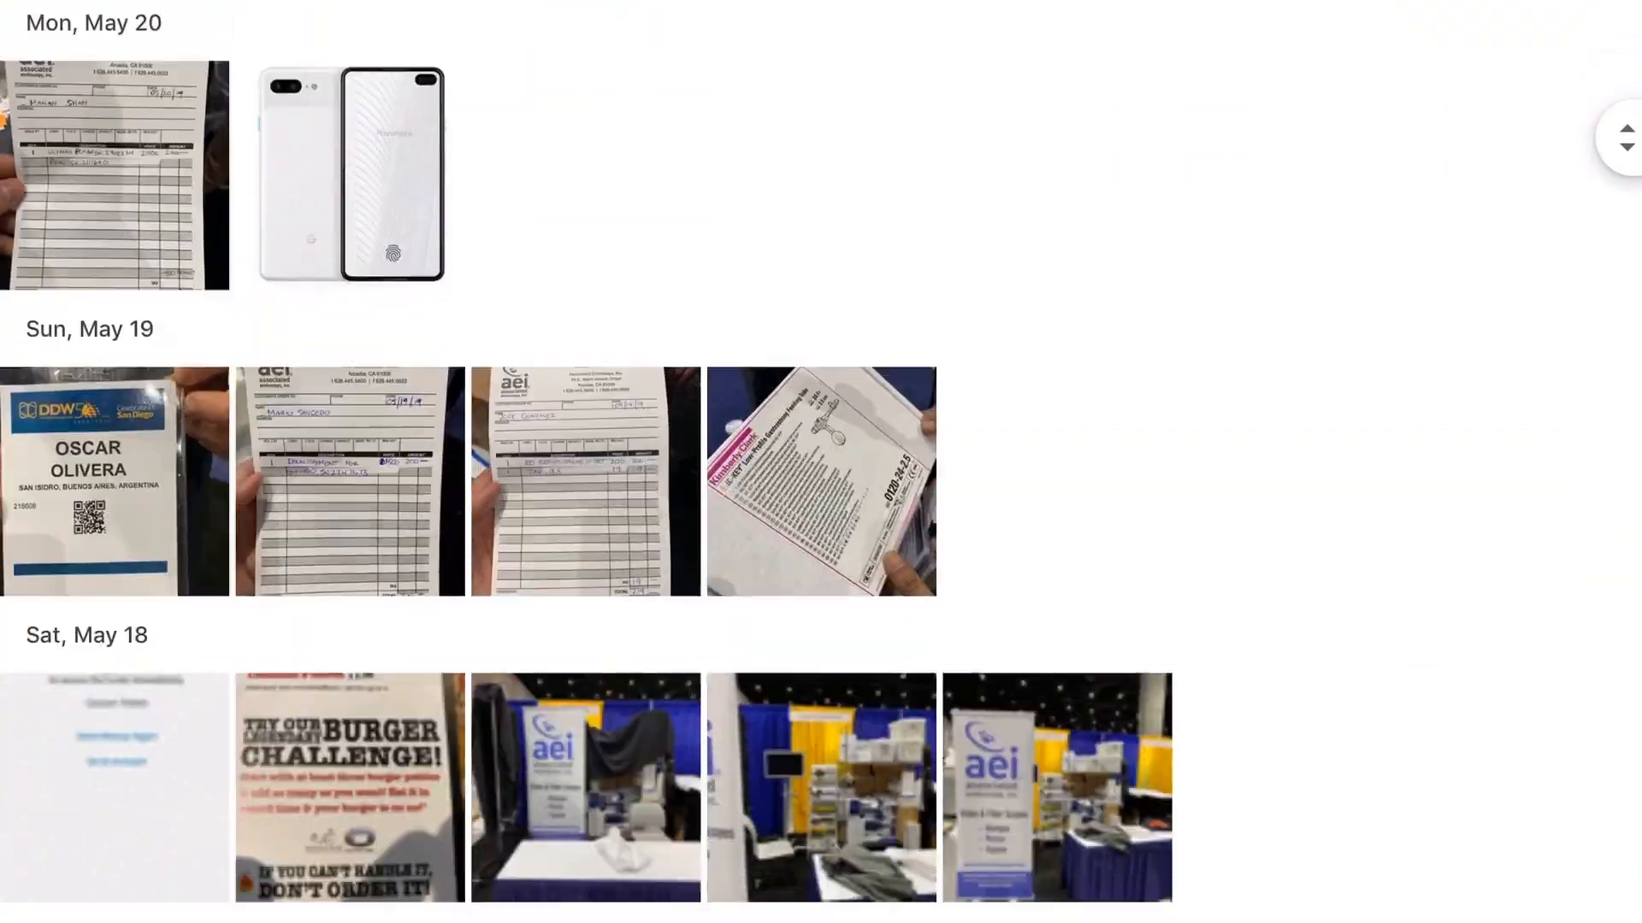
scroll(down, 3)
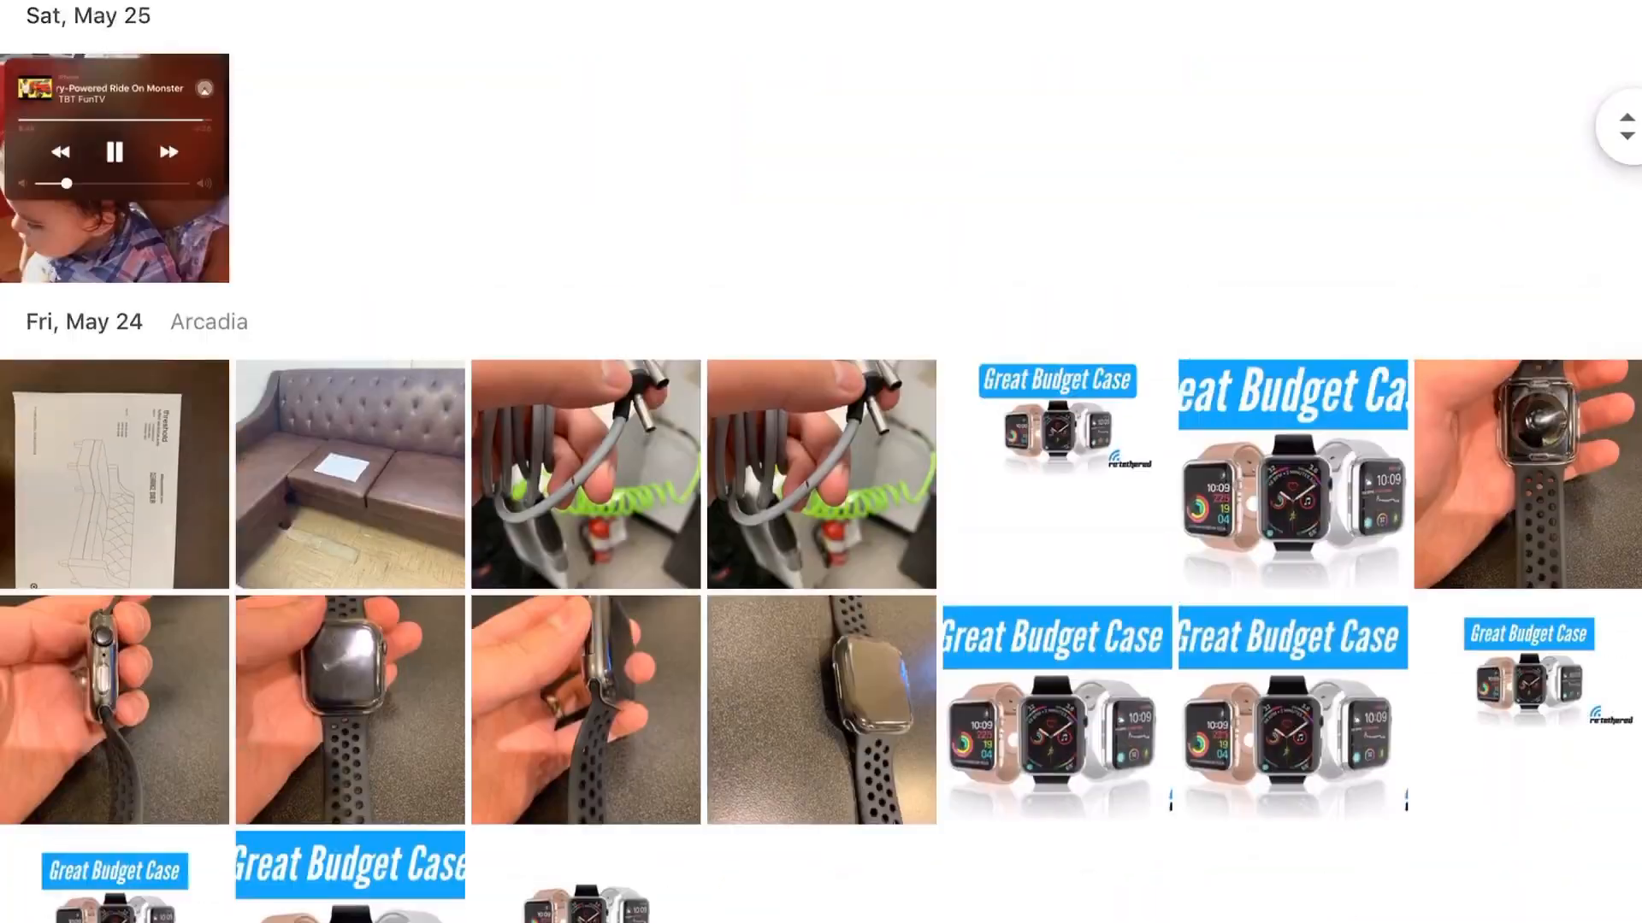
scroll(down, 3)
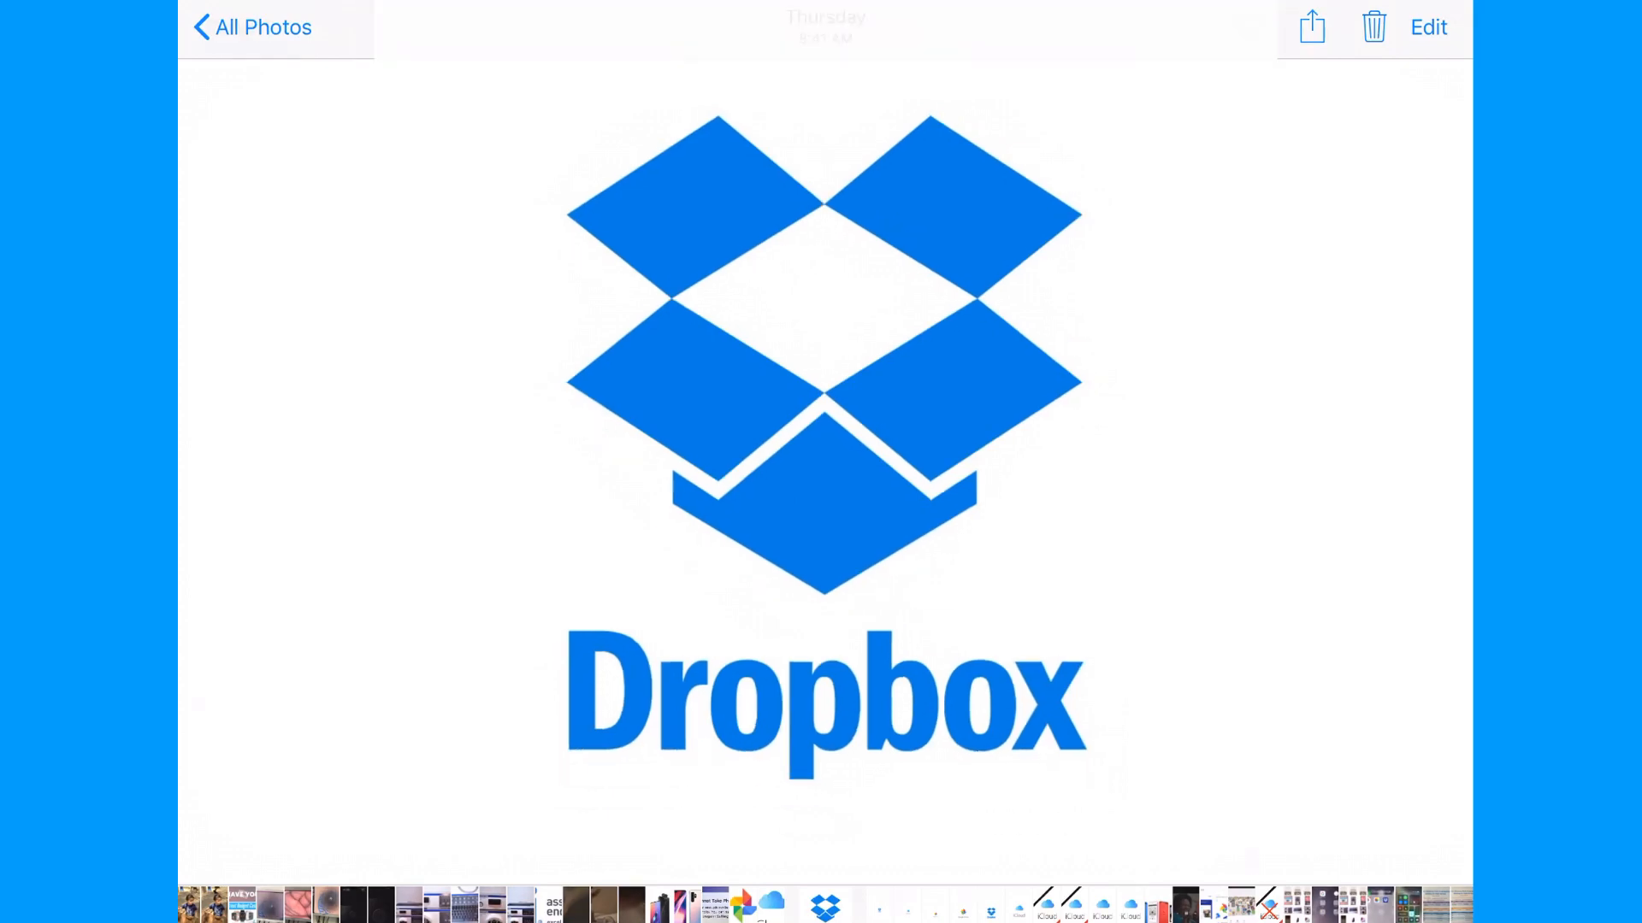
- Share the Dropbox logo photo via Save to Dropbox into the Personal account
click(1311, 28)
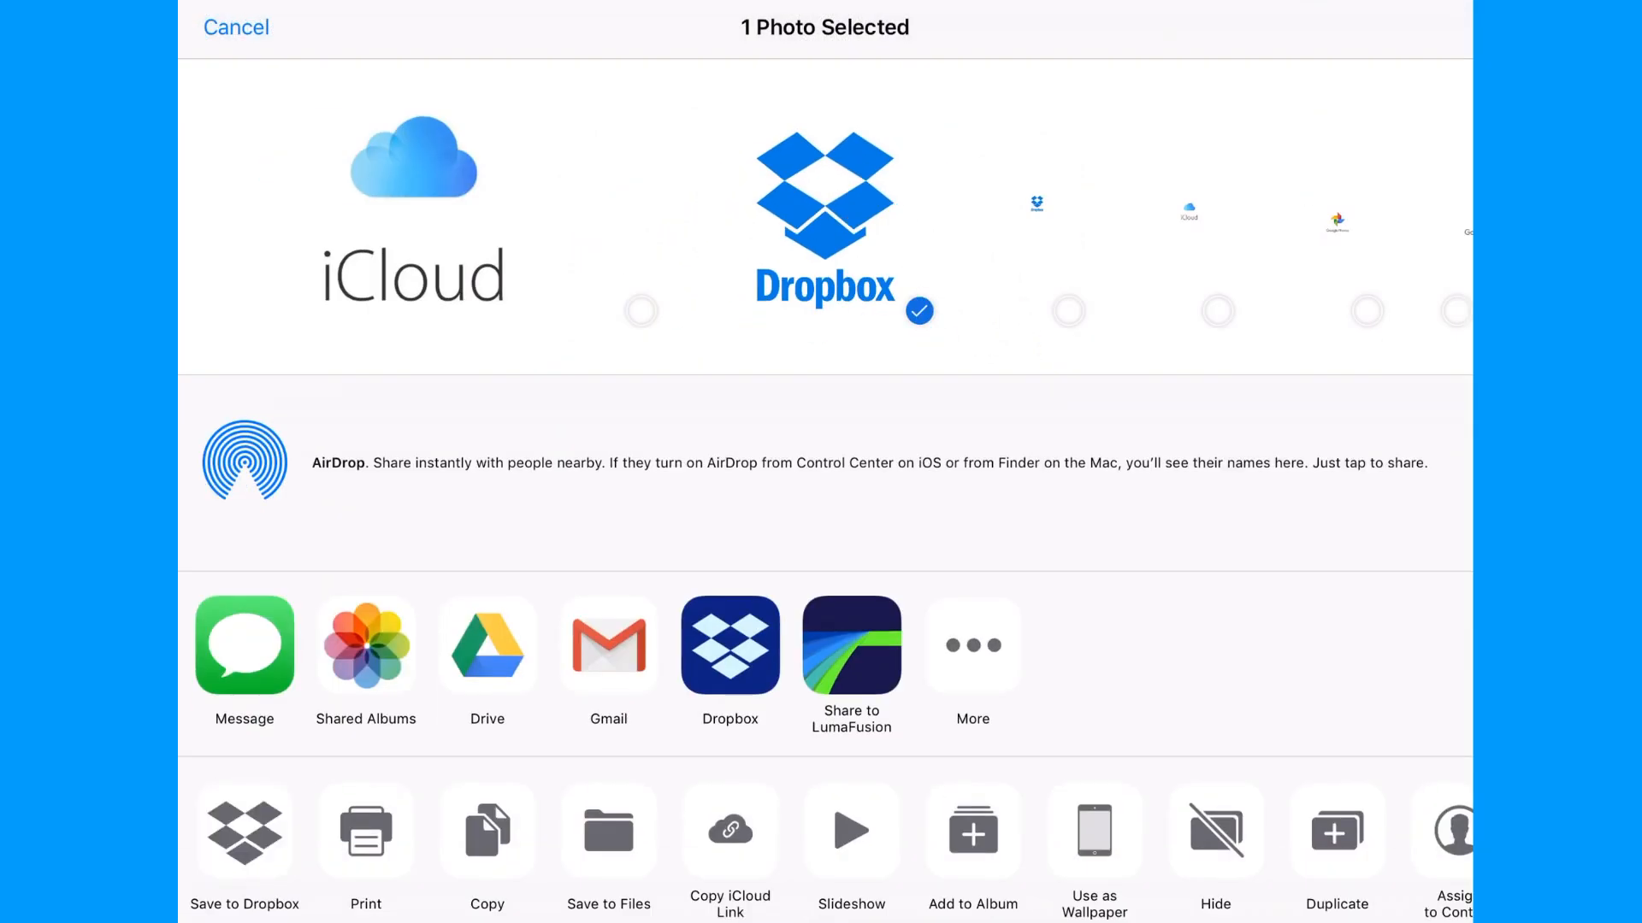
click(244, 833)
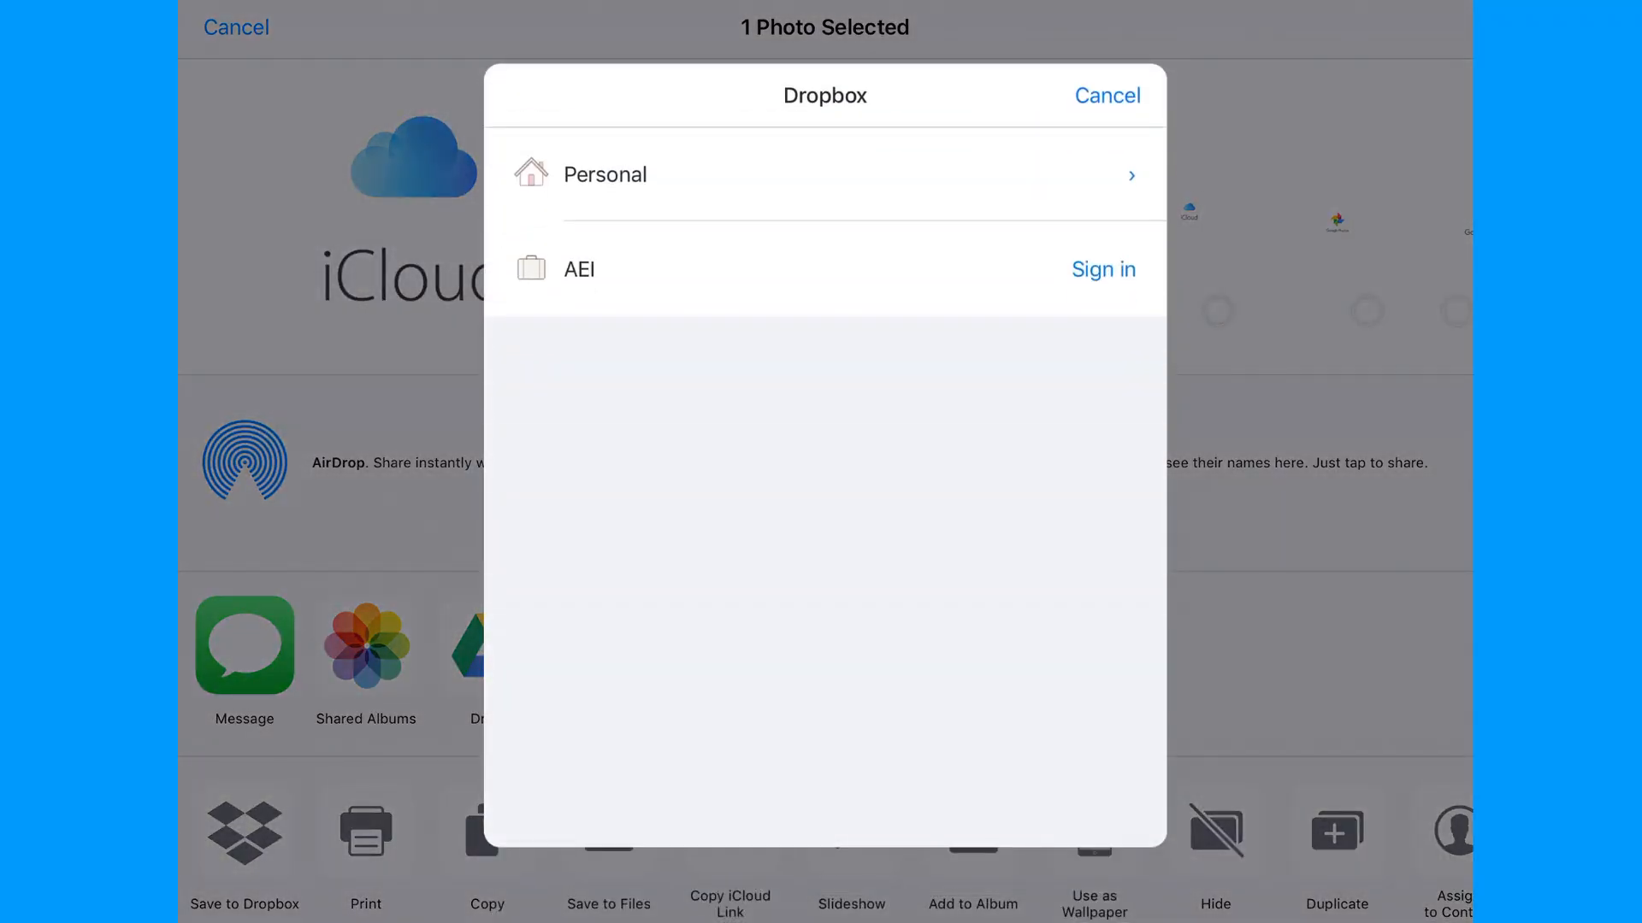
click(606, 174)
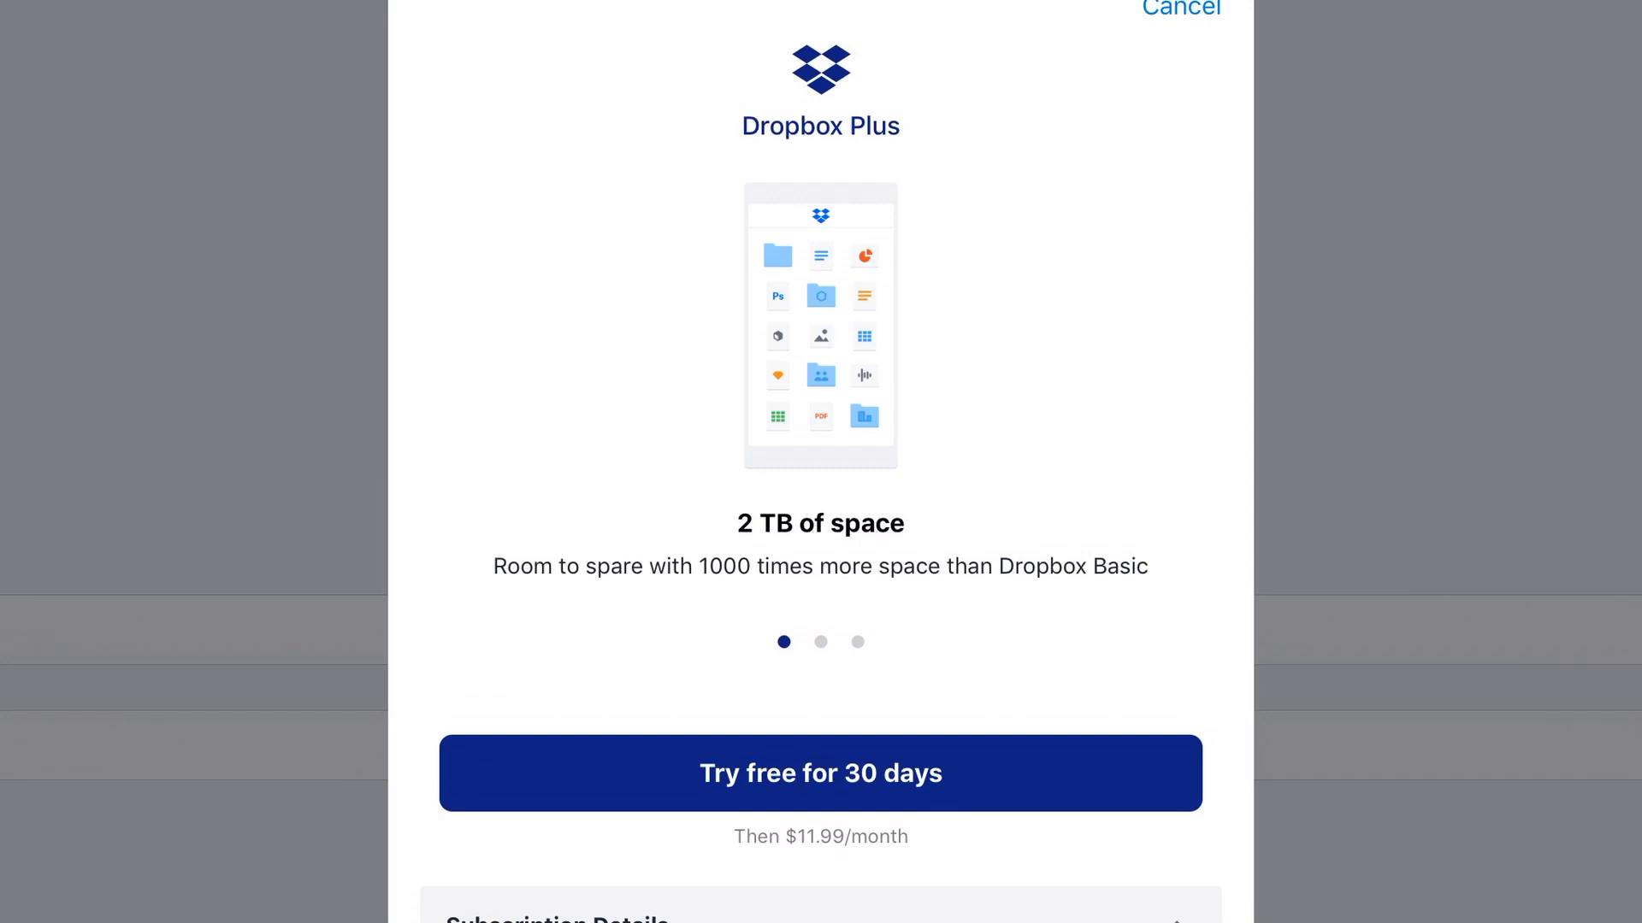
- Dismiss the Dropbox Plus trial offer and bring up the Public folder's add-content choices
click(1182, 9)
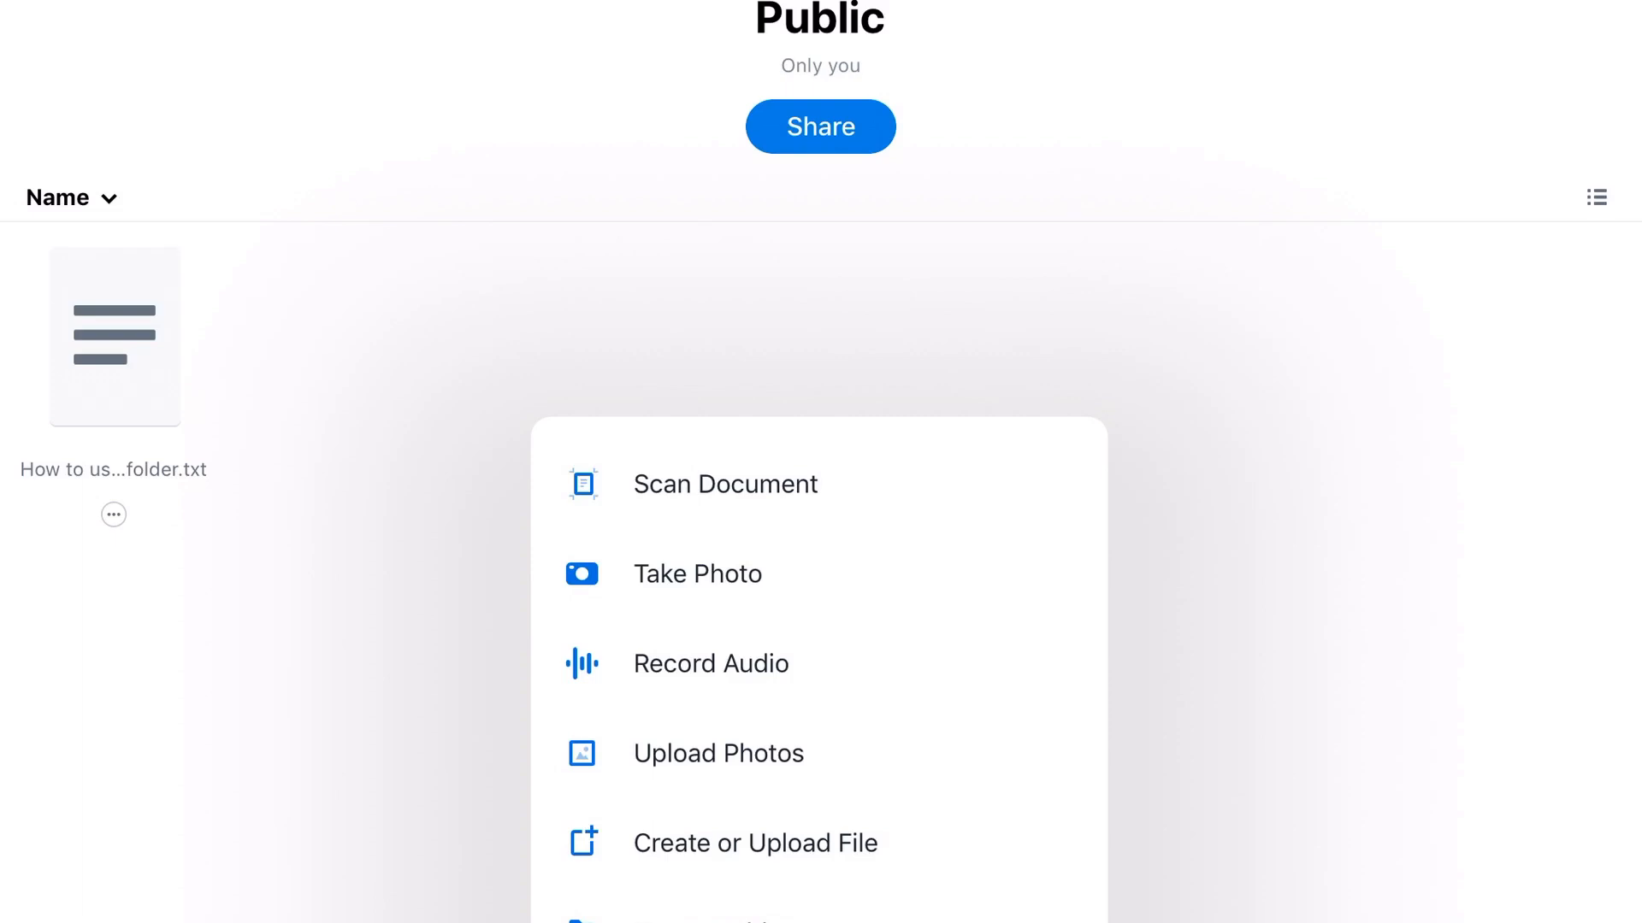
click(754, 843)
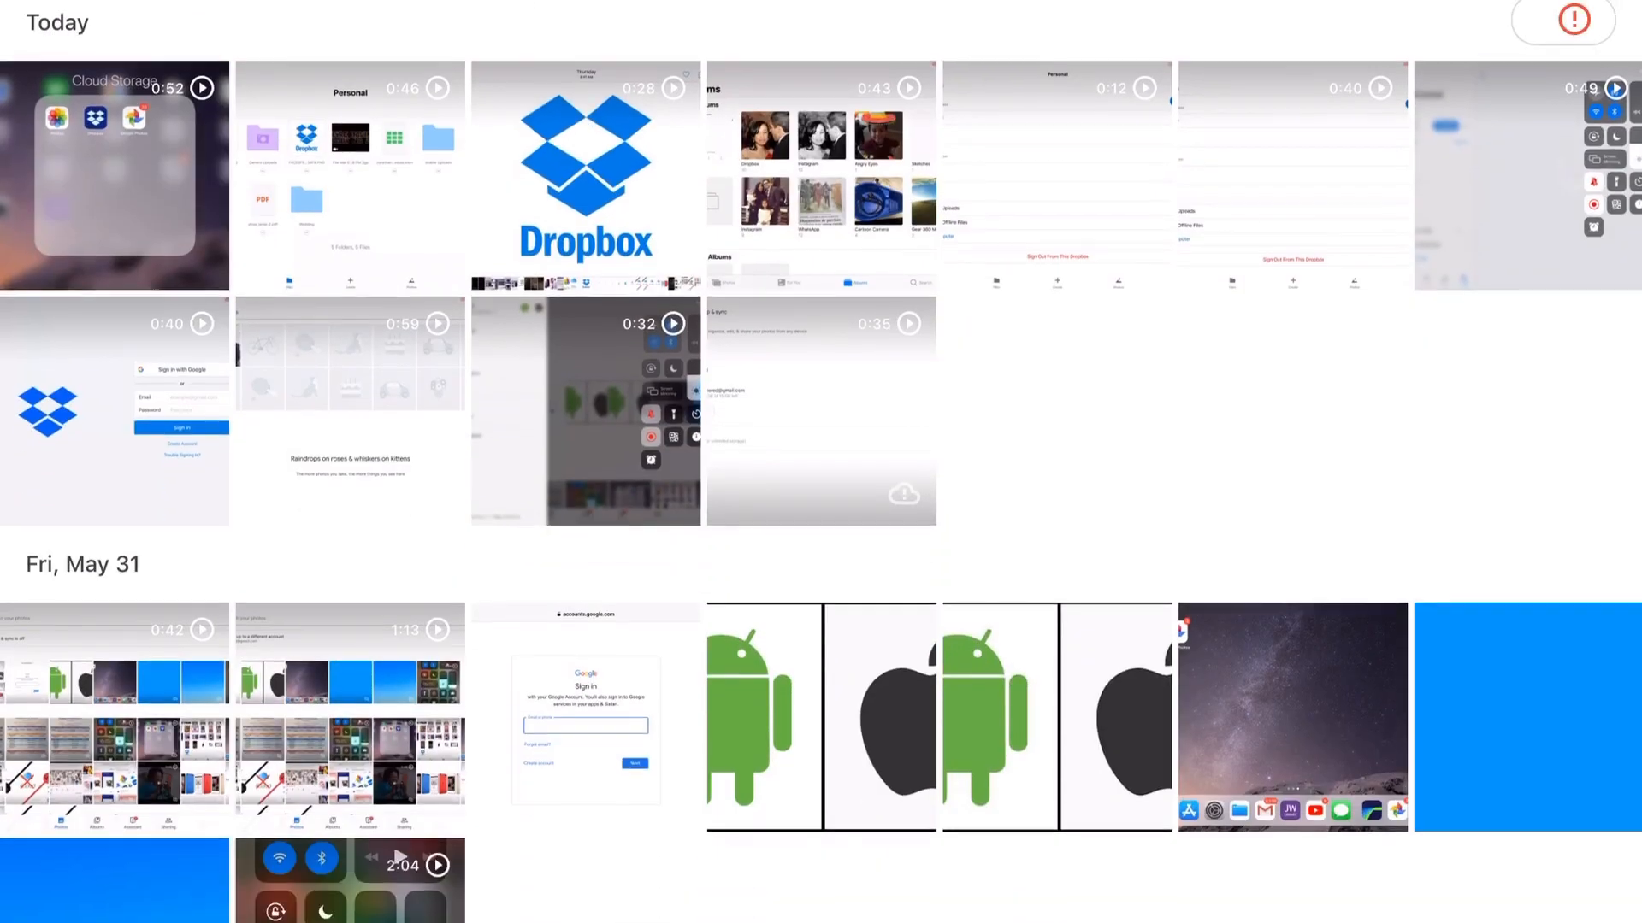
- Scroll the Back up & sync settings to see 14.85 GB of 15 GB storage left
scroll(down, 3)
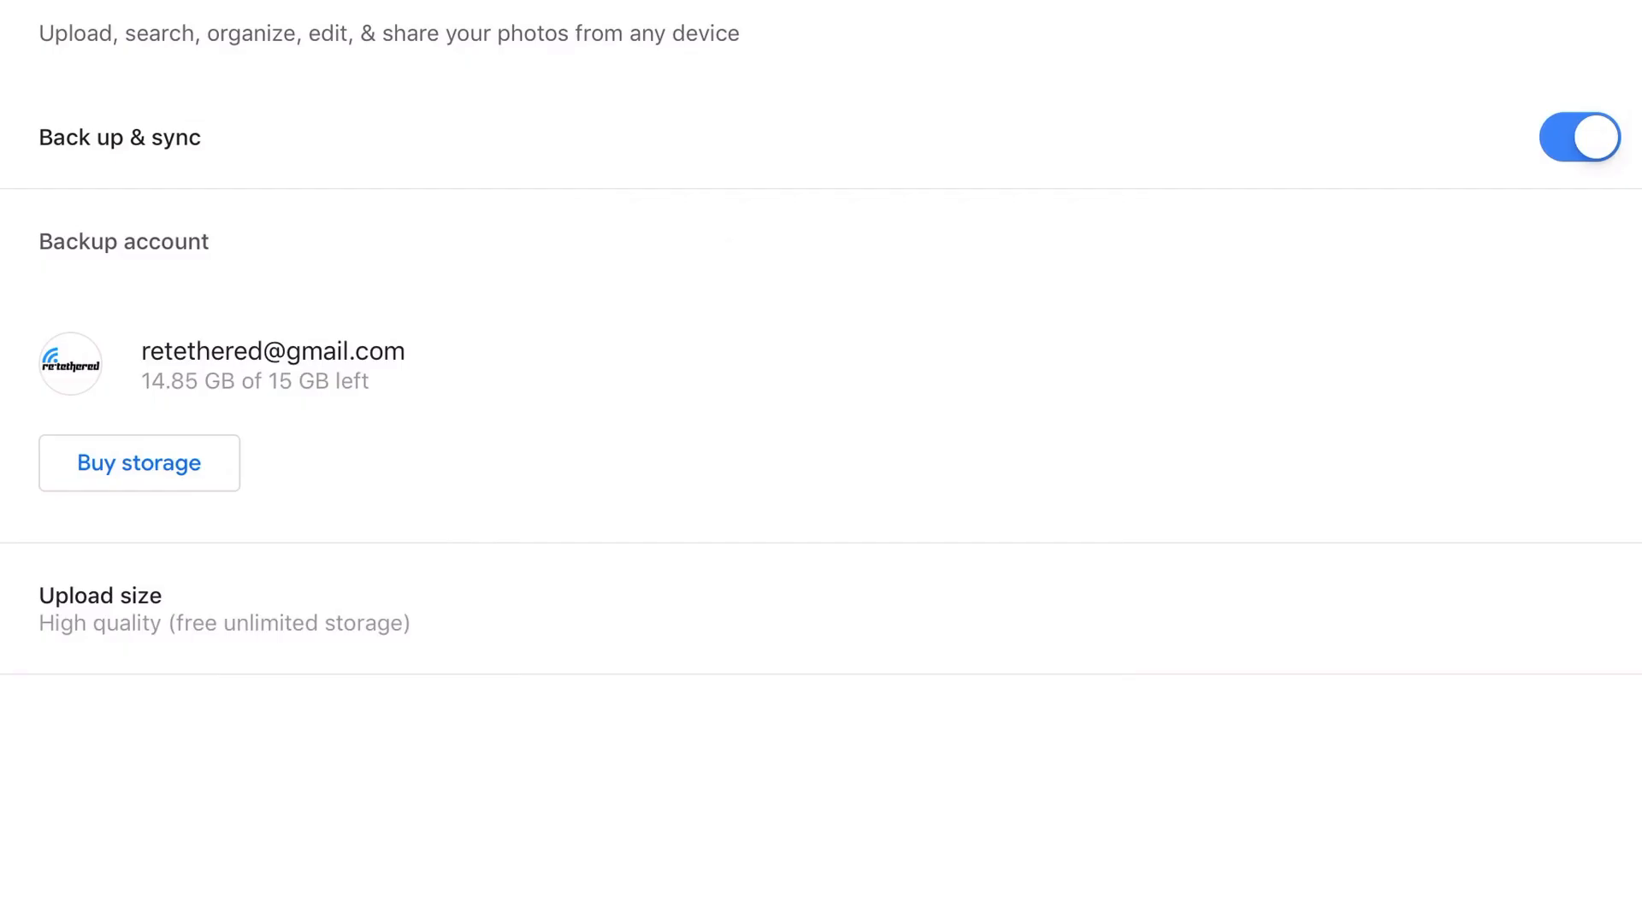
scroll(down, 3)
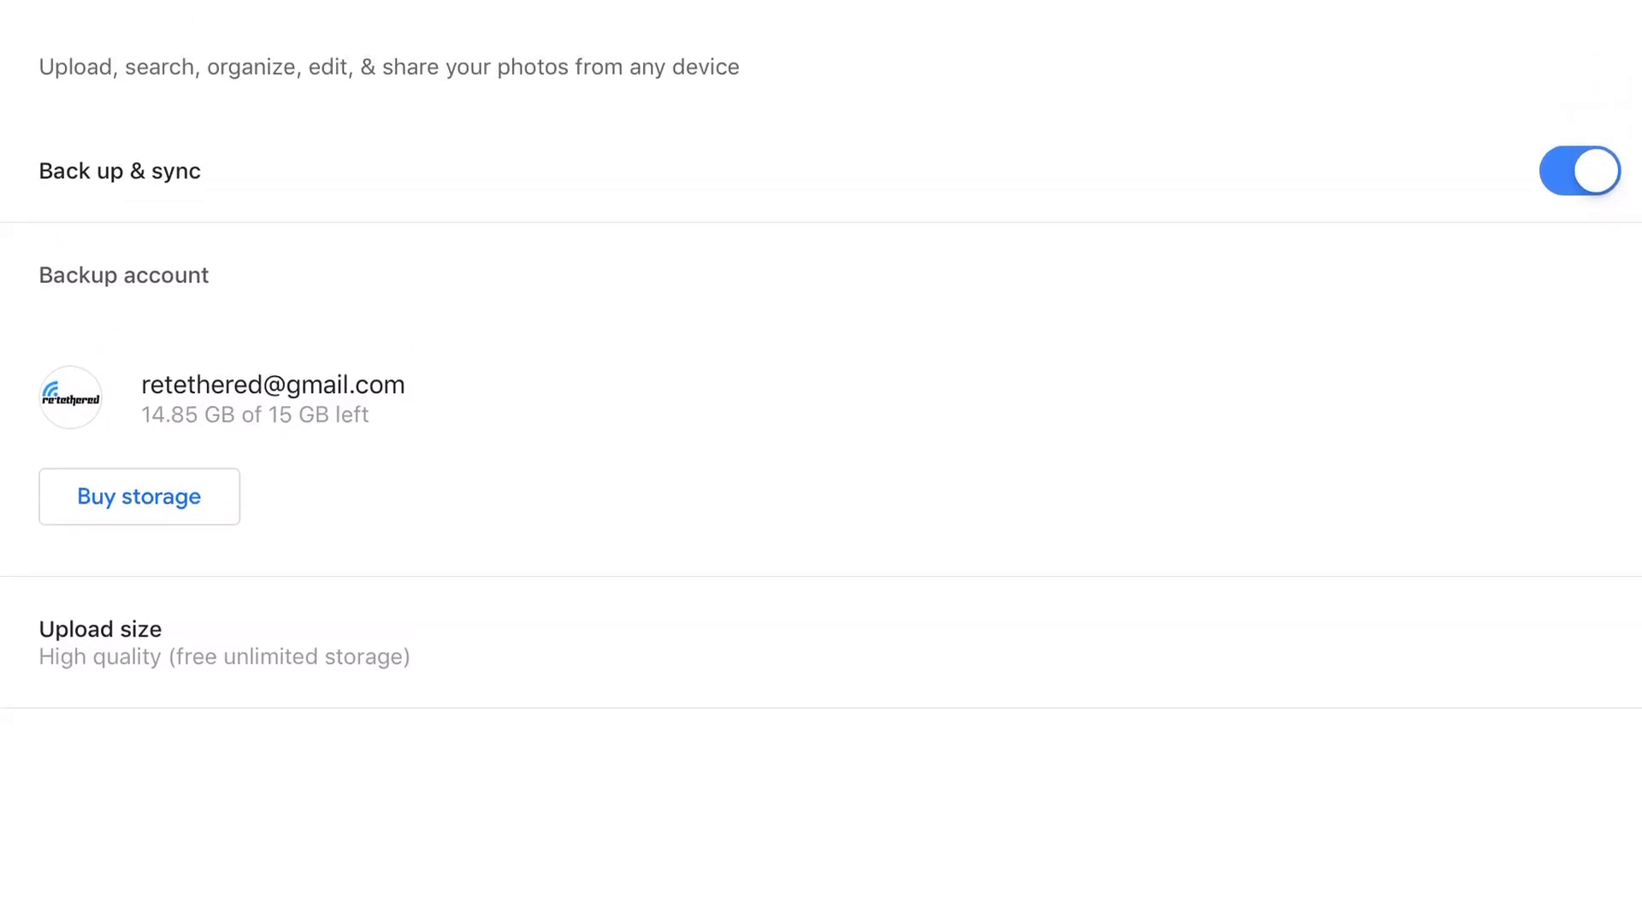